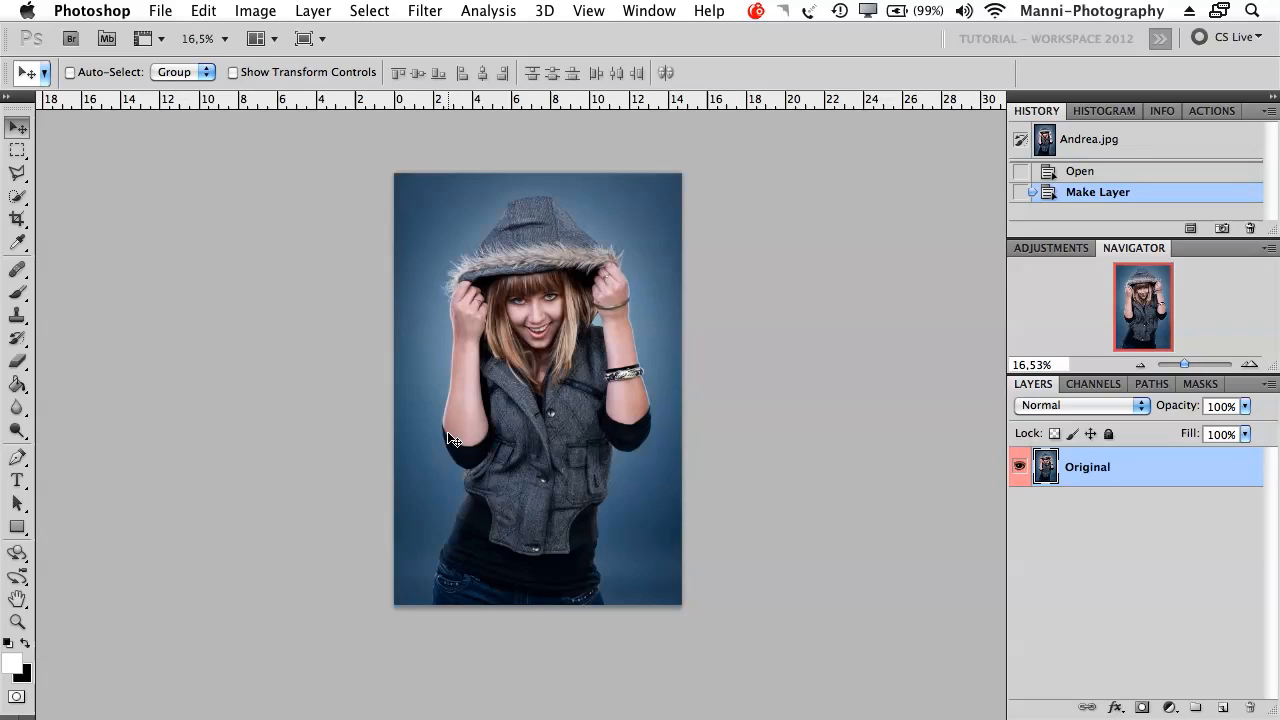
mouse_move(260, 290)
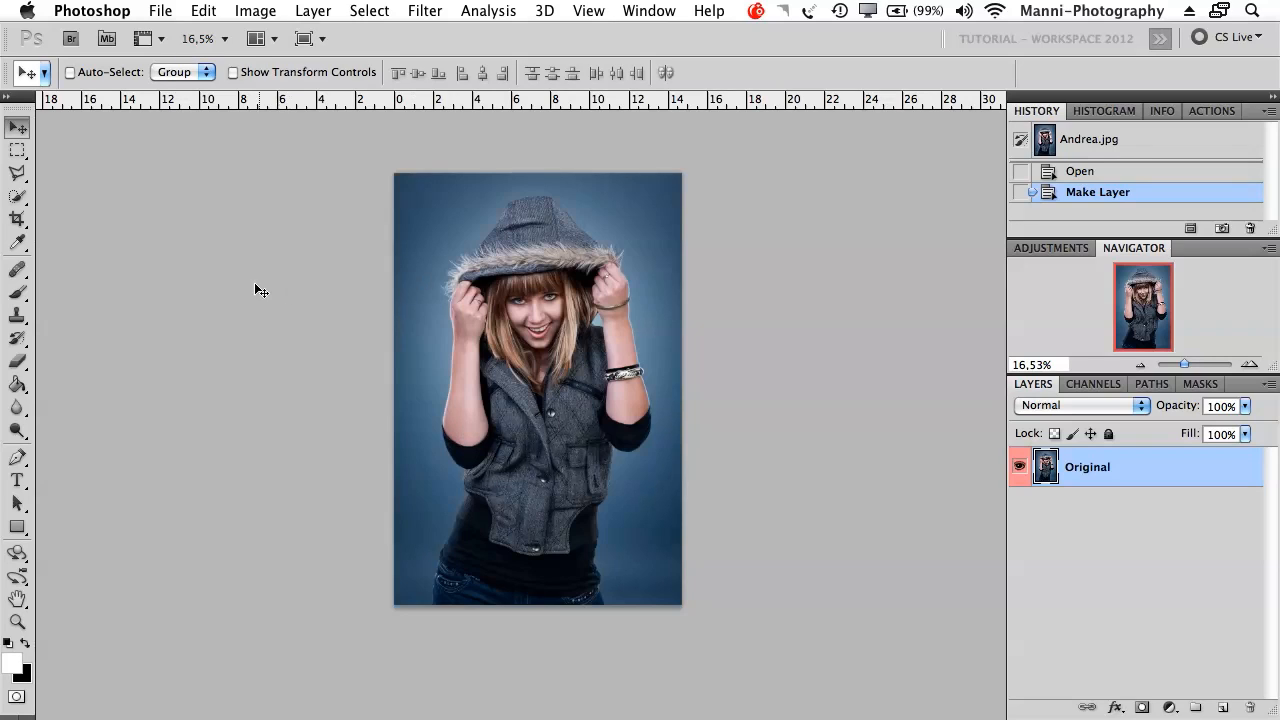
mouse_move(201, 232)
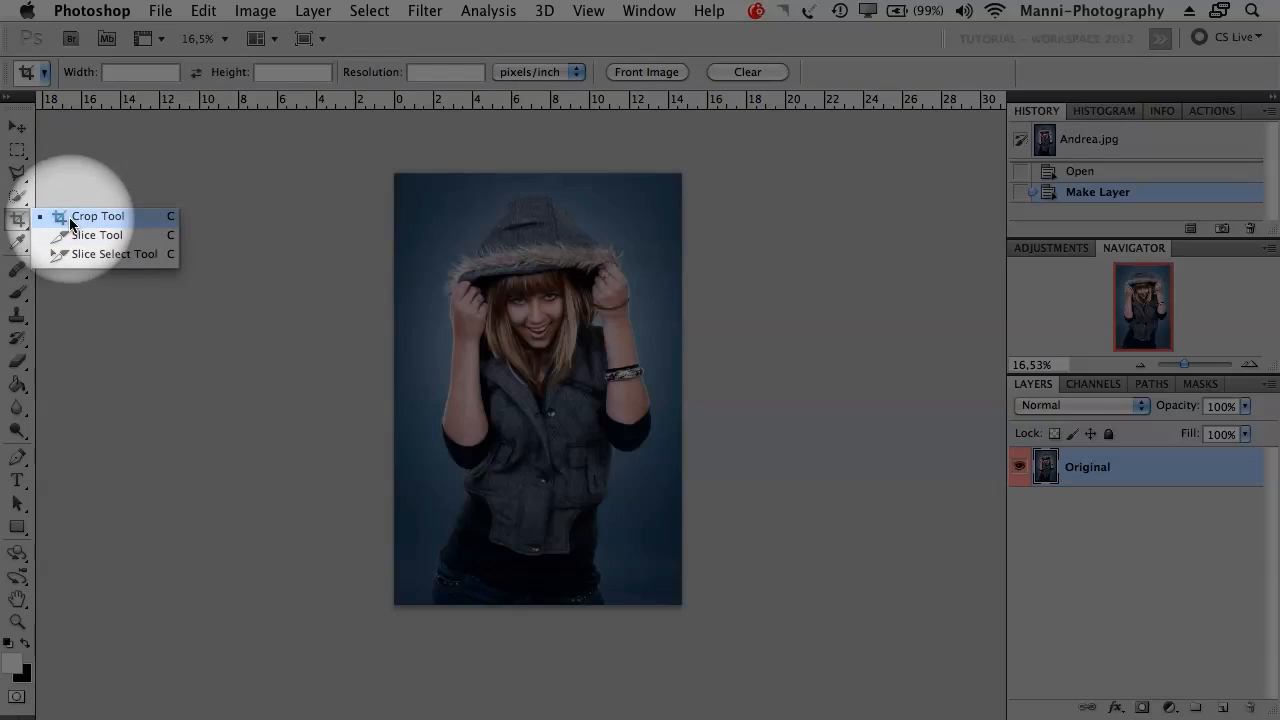
- Browse the Eyedropper and Crop tool flyouts (Slice, Color Sampler, Ruler, Note, Count)
left_click(17, 240)
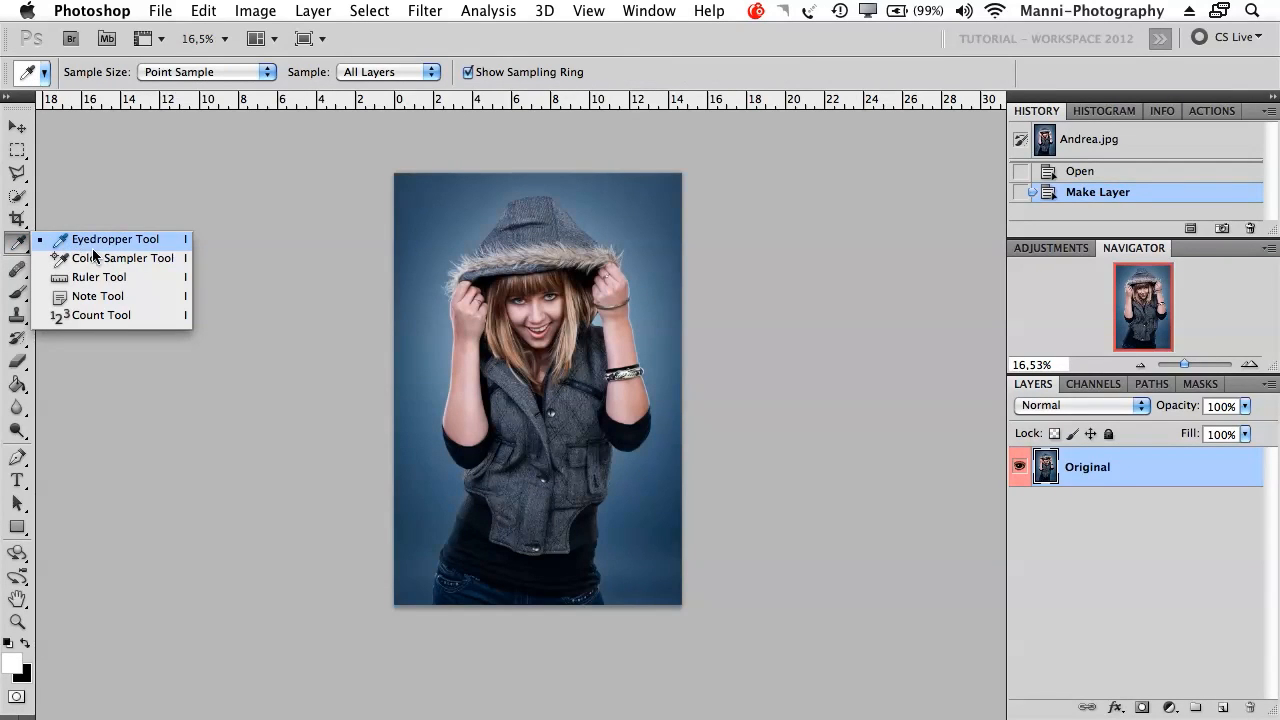
left_click(17, 218)
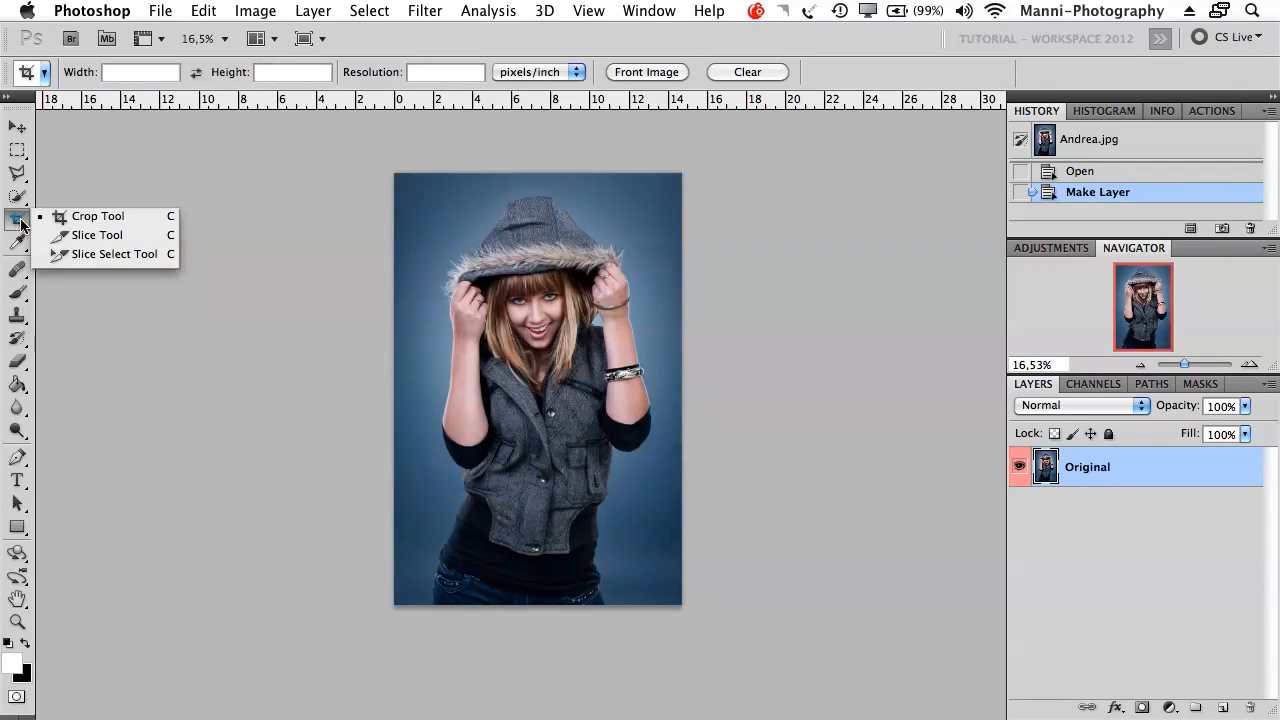
mouse_move(97, 234)
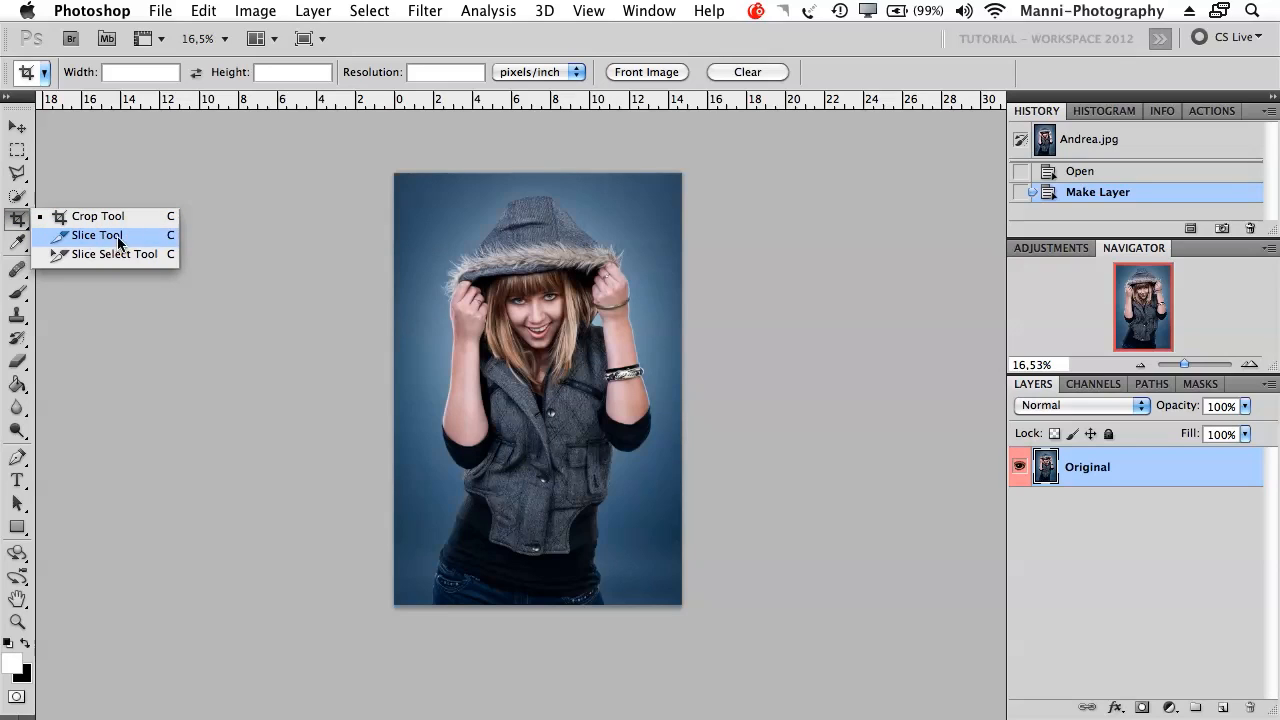
mouse_move(45, 247)
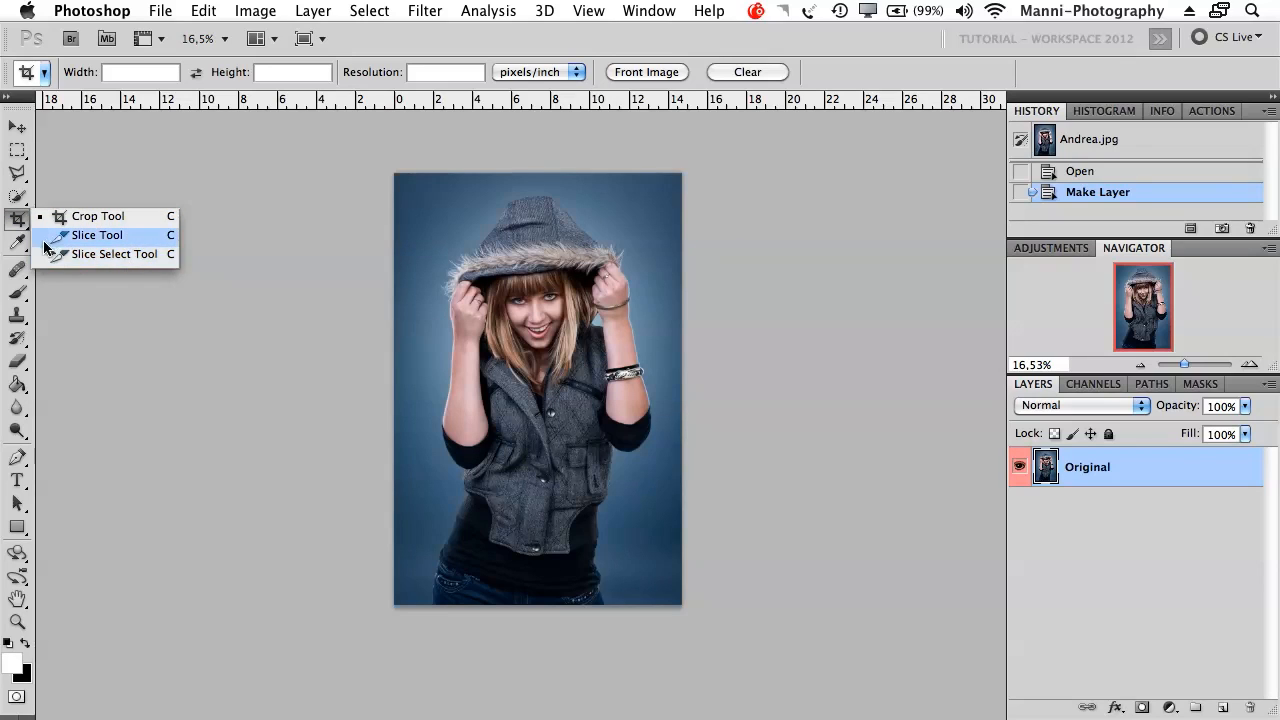
mouse_move(97, 235)
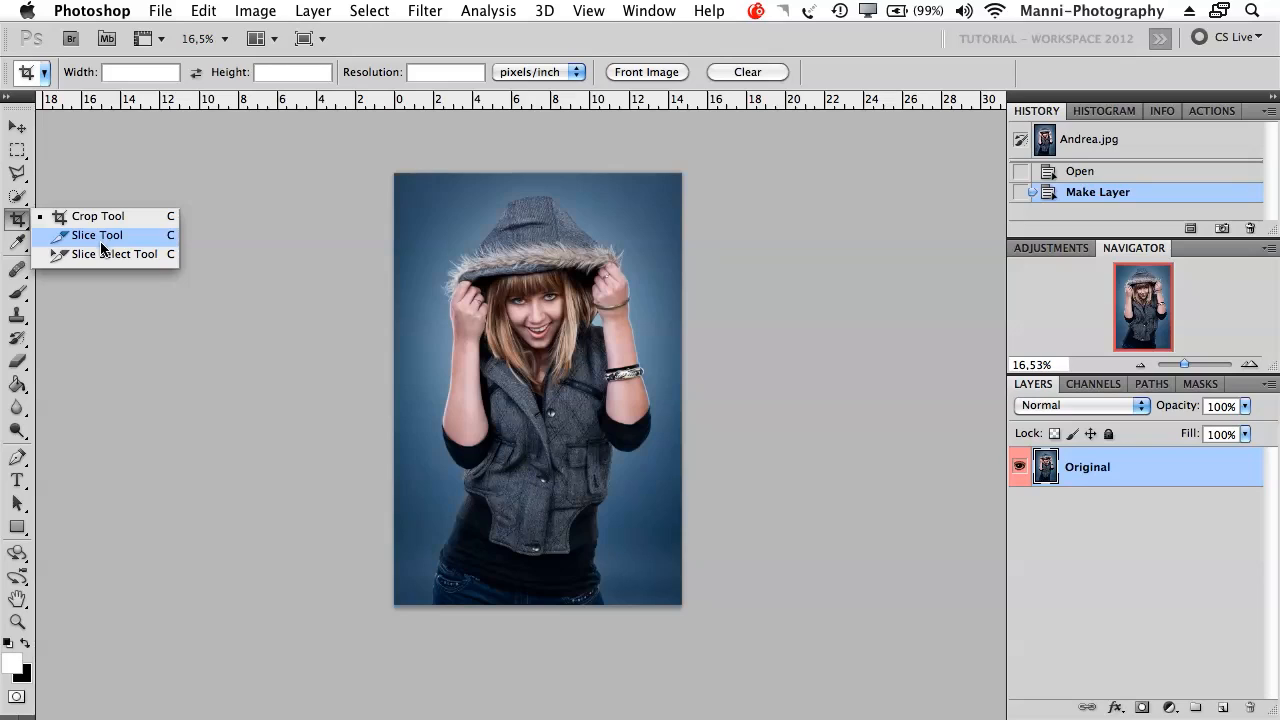
left_click(17, 242)
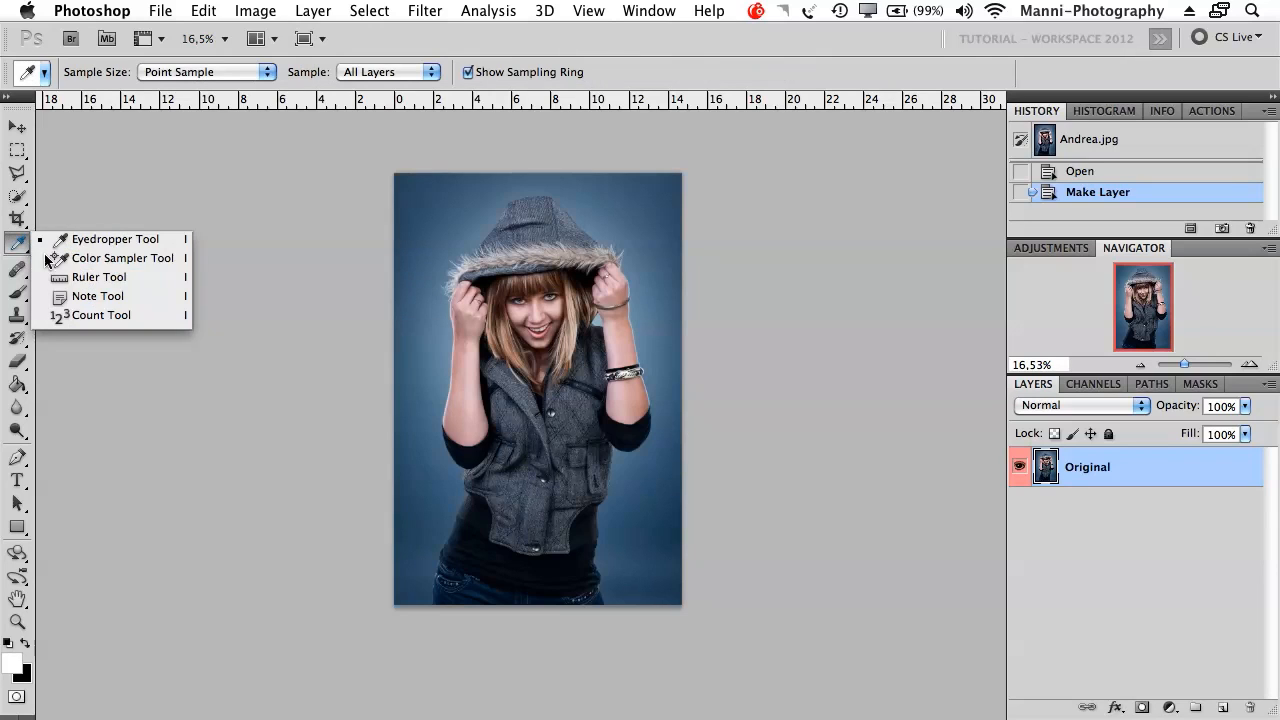
mouse_move(100, 315)
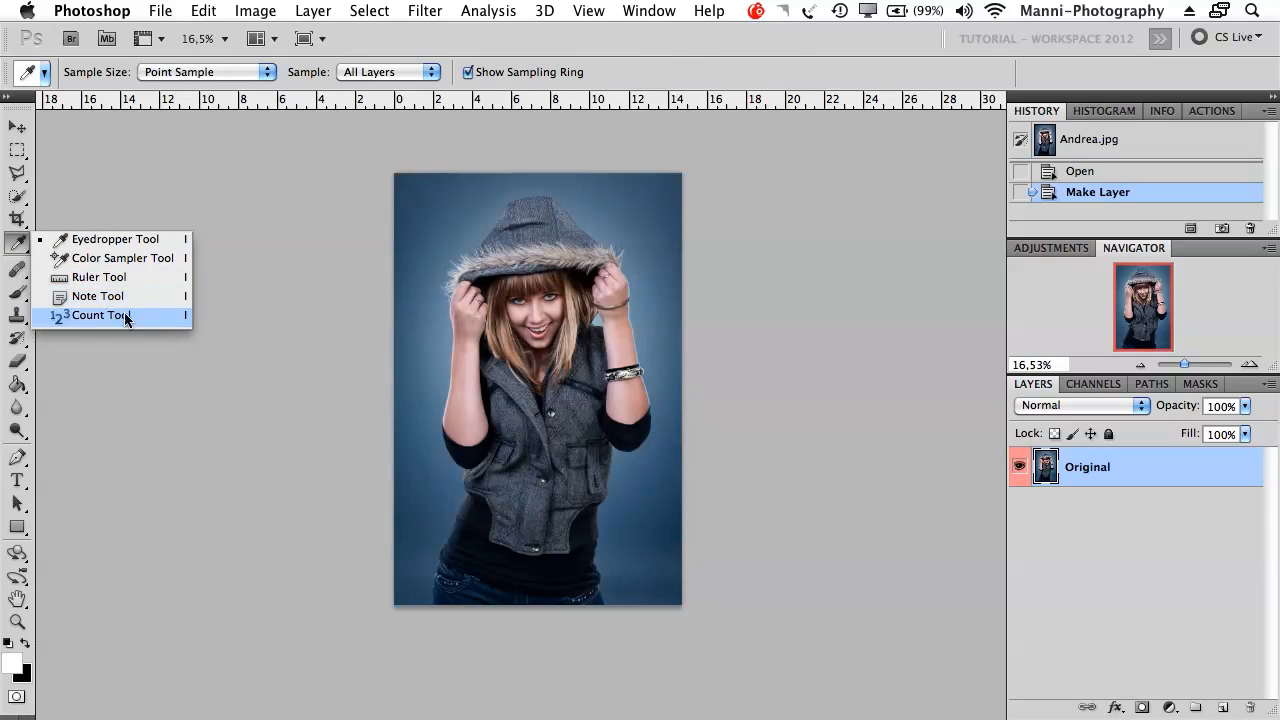
mouse_move(152, 328)
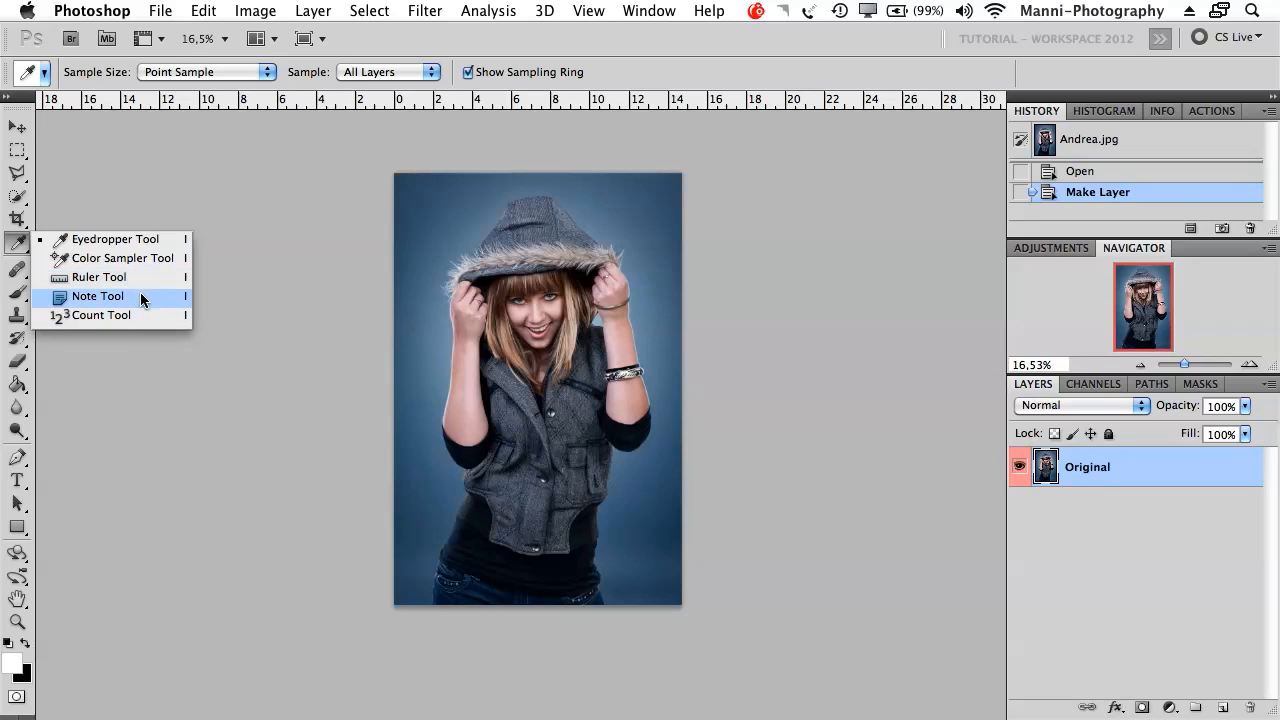
mouse_move(99, 277)
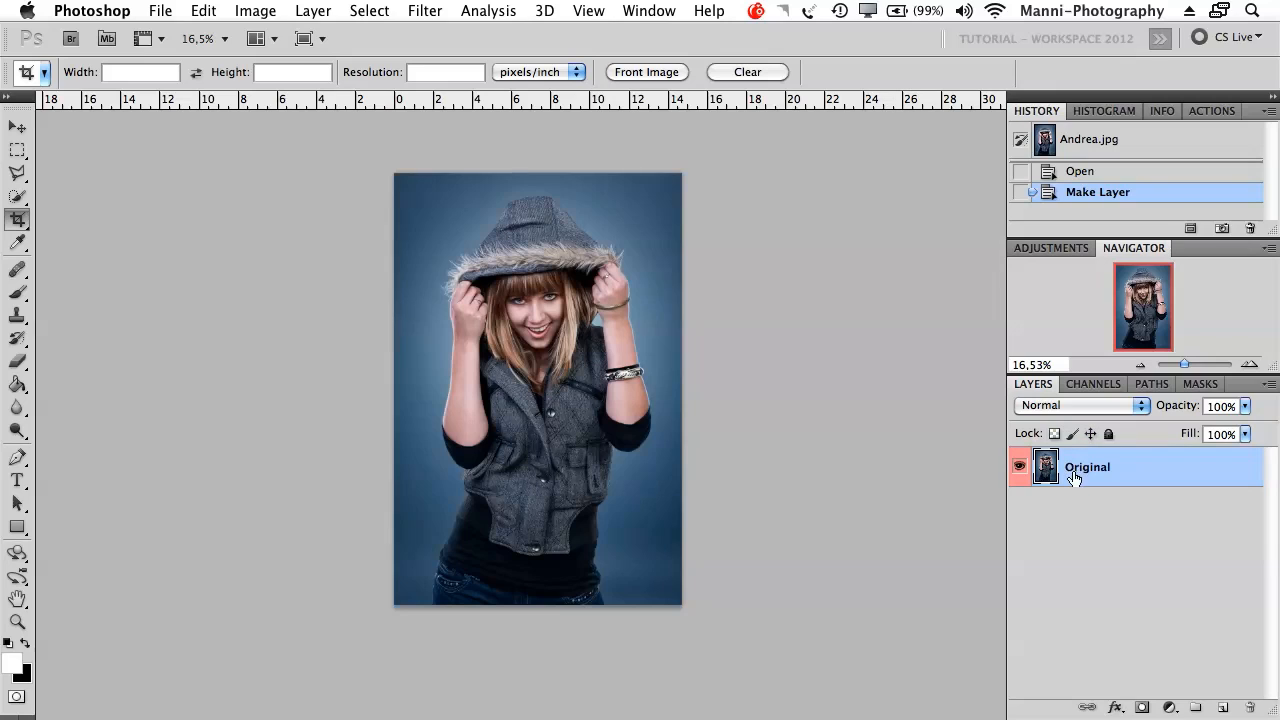
- Duplicate Original with Cmd+J, rename the copy 'Layer 2', then reselect Original
key("cmd+j")
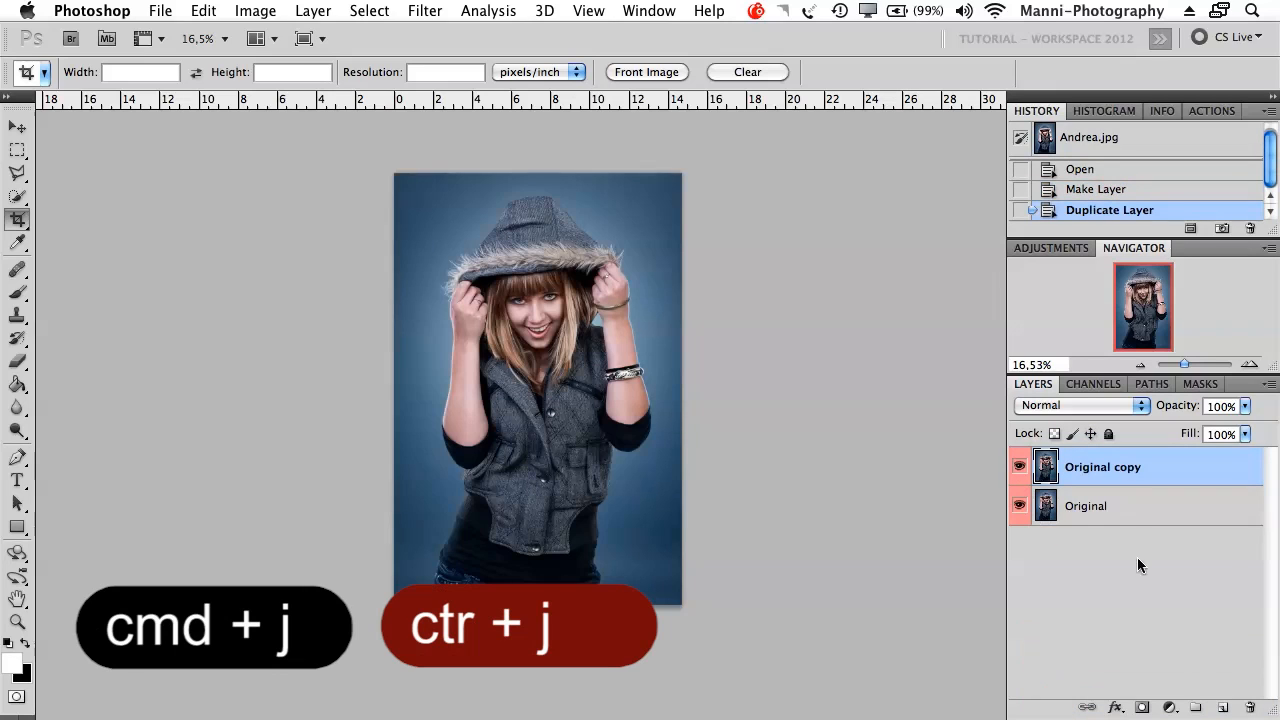
double_click(1102, 467)
type("Layer 2")
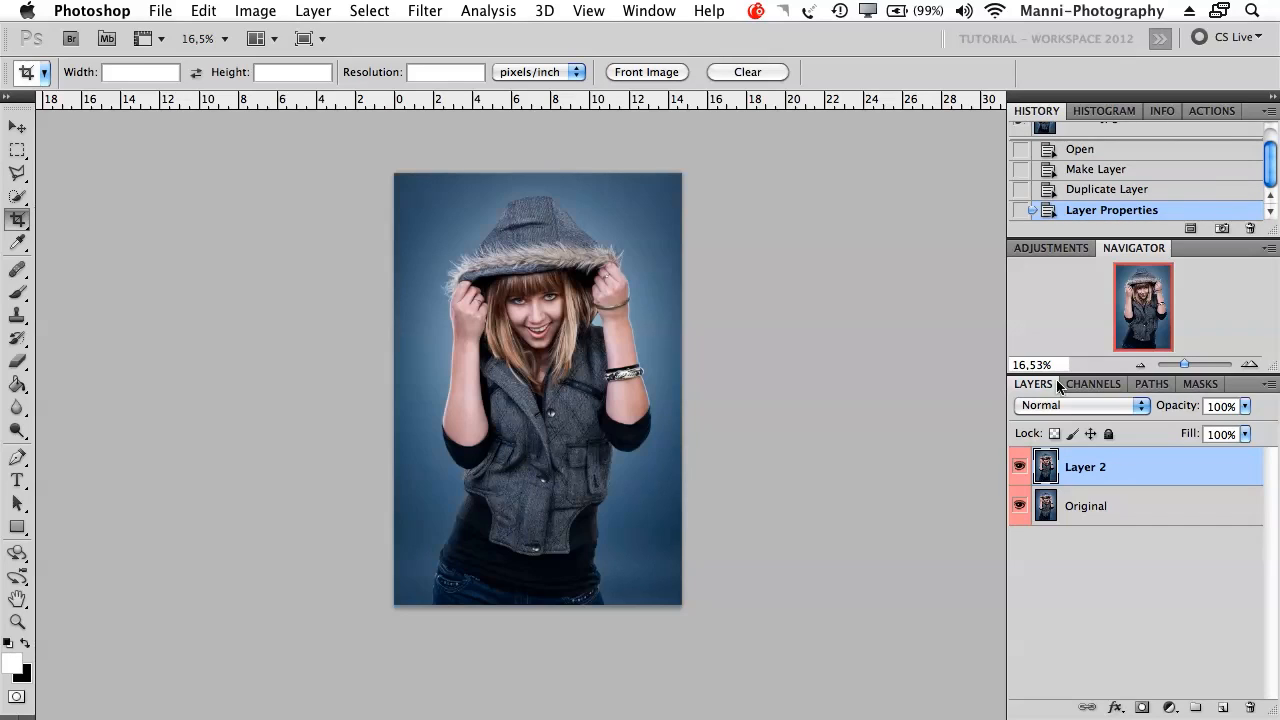
left_click(1086, 505)
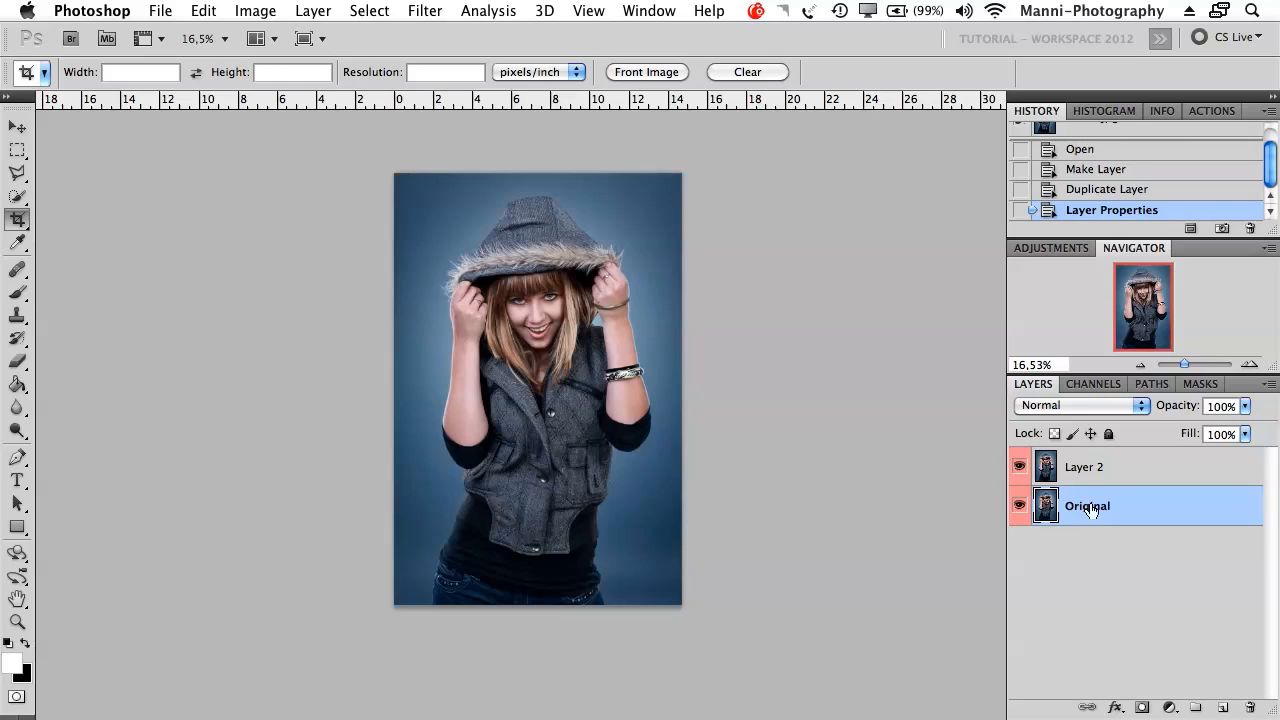
left_click(1085, 466)
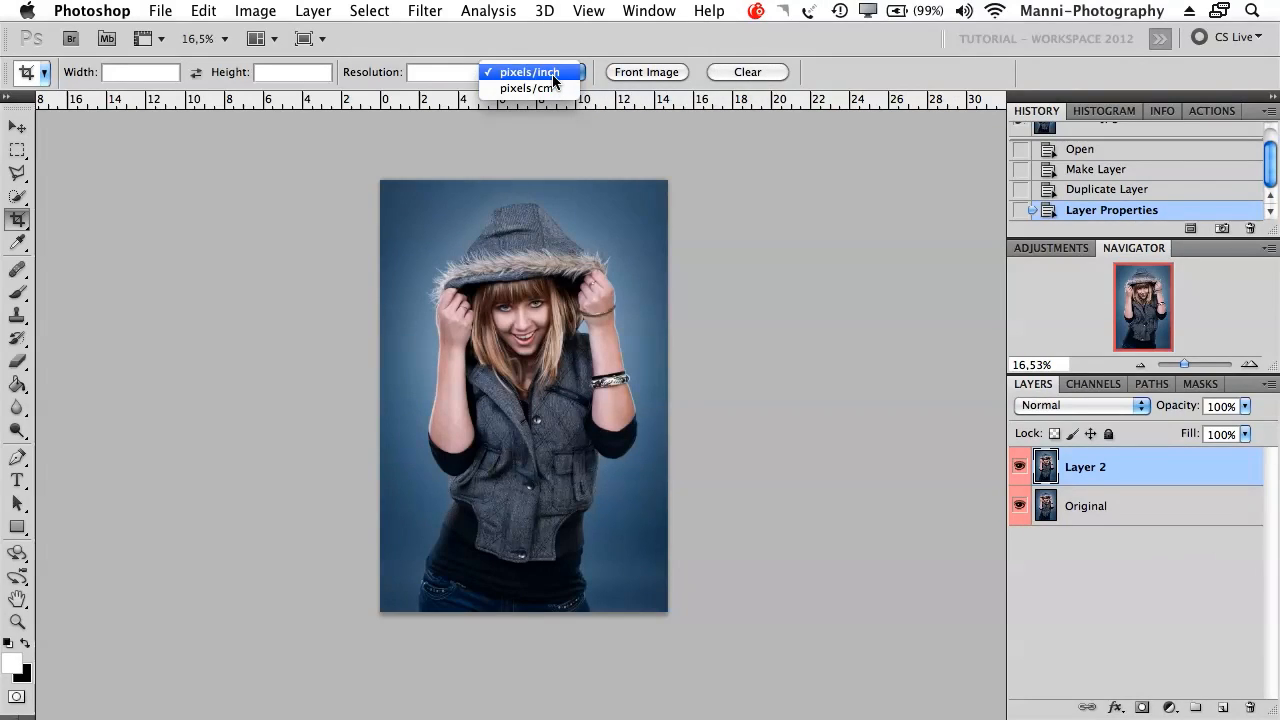
- Keep pixels per inch and choose the crop guide overlay, starting from rule of thirds
left_click(528, 71)
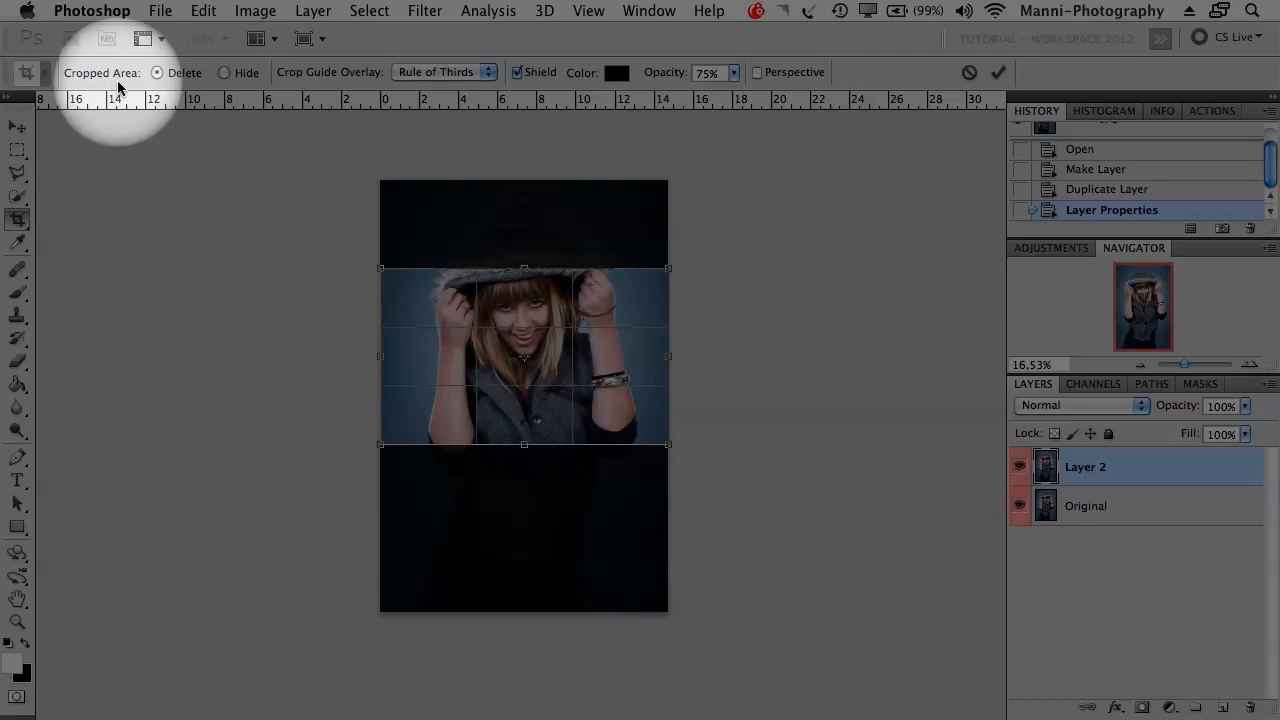
mouse_move(192, 82)
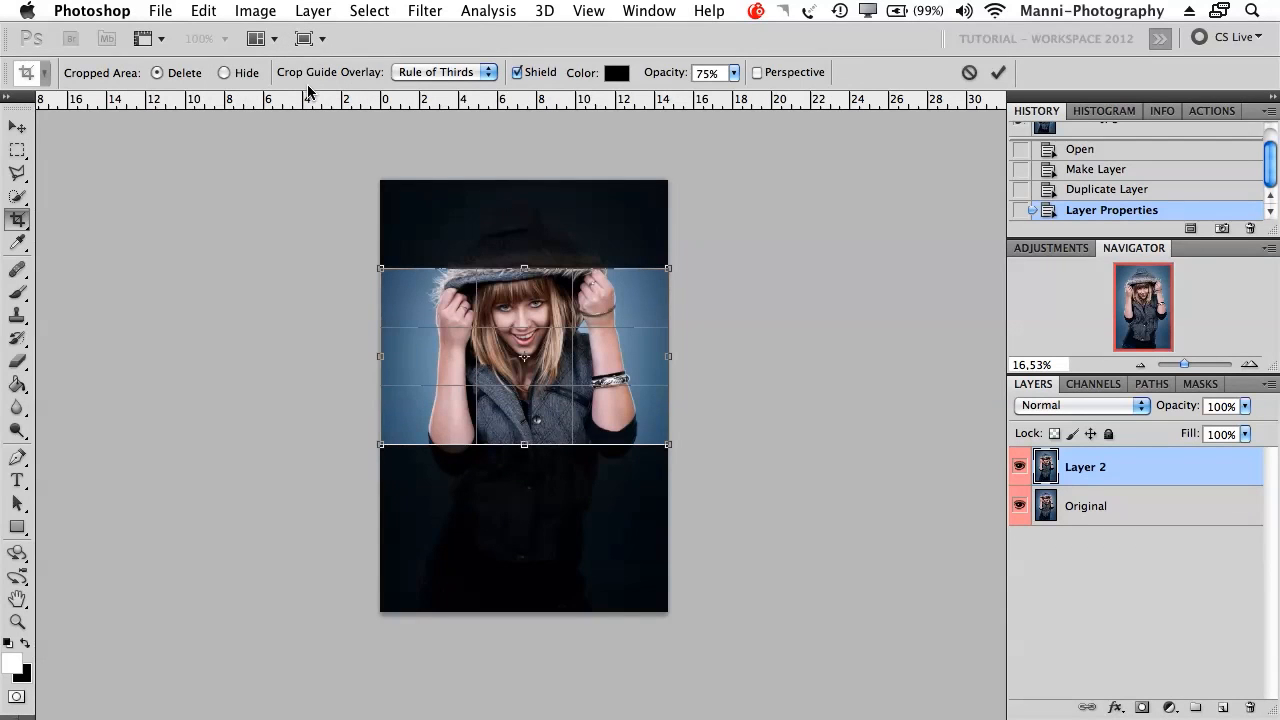
left_click(444, 71)
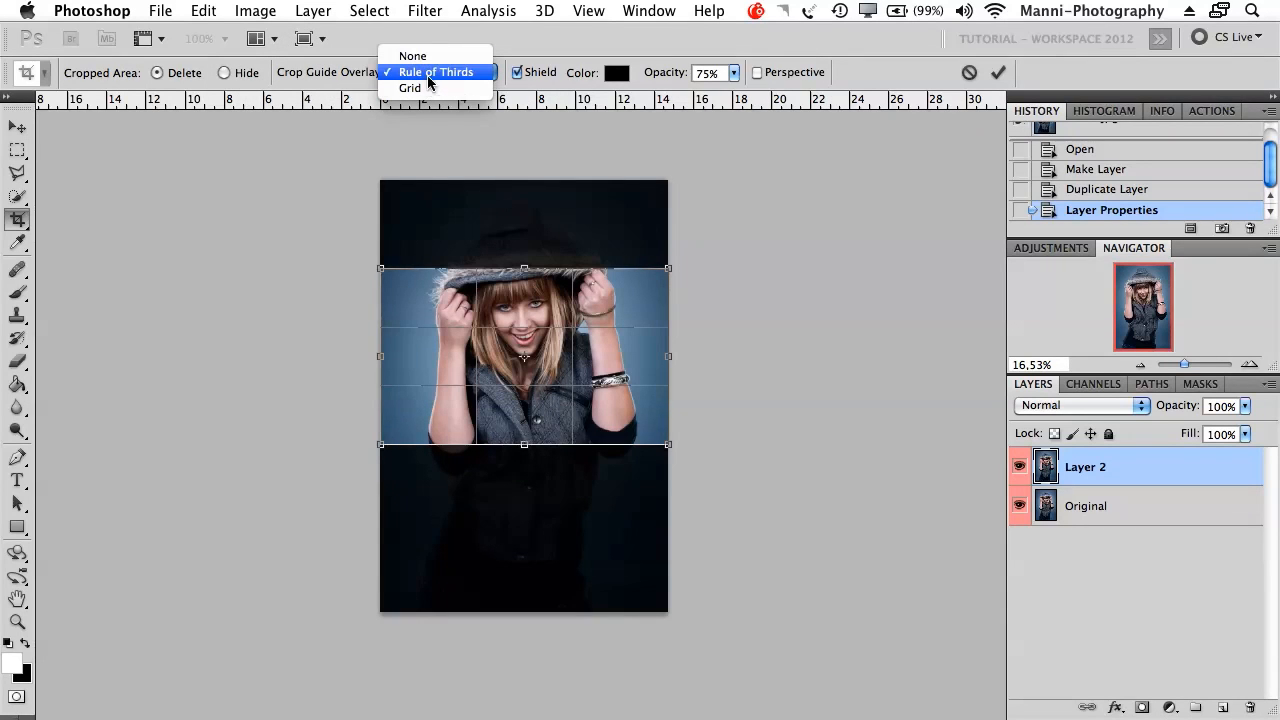
left_click(434, 71)
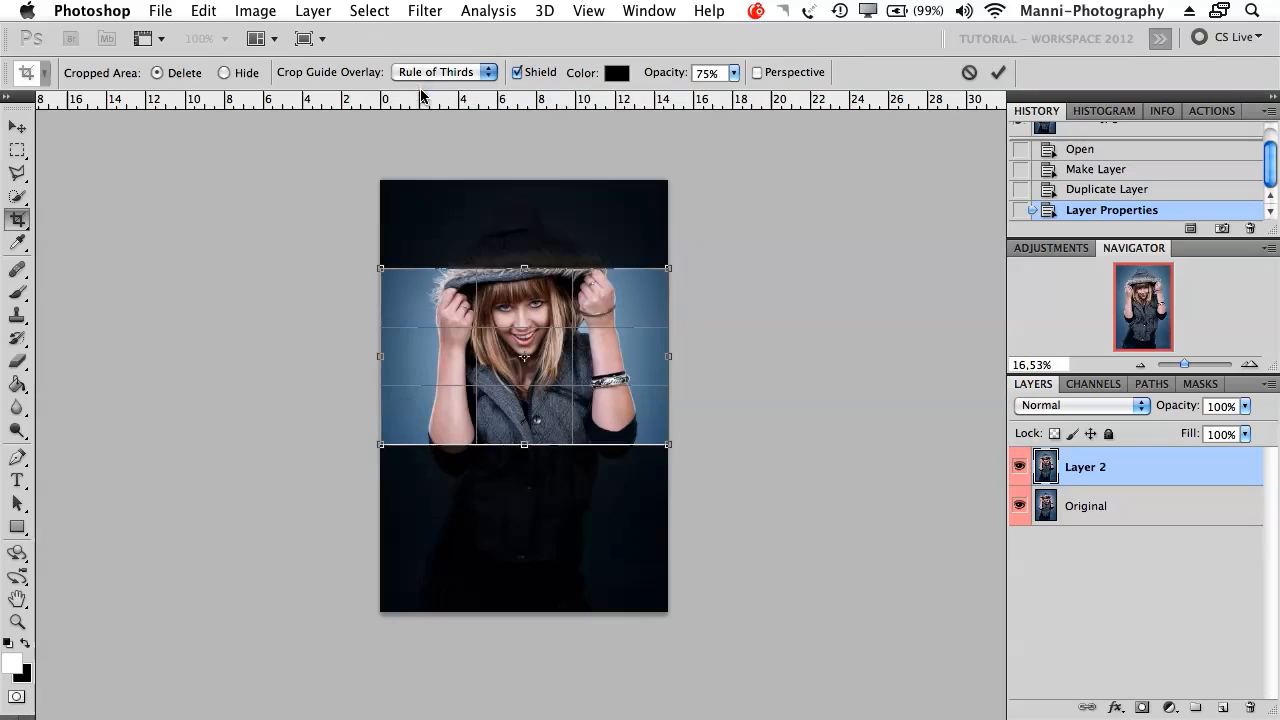
left_click(443, 71)
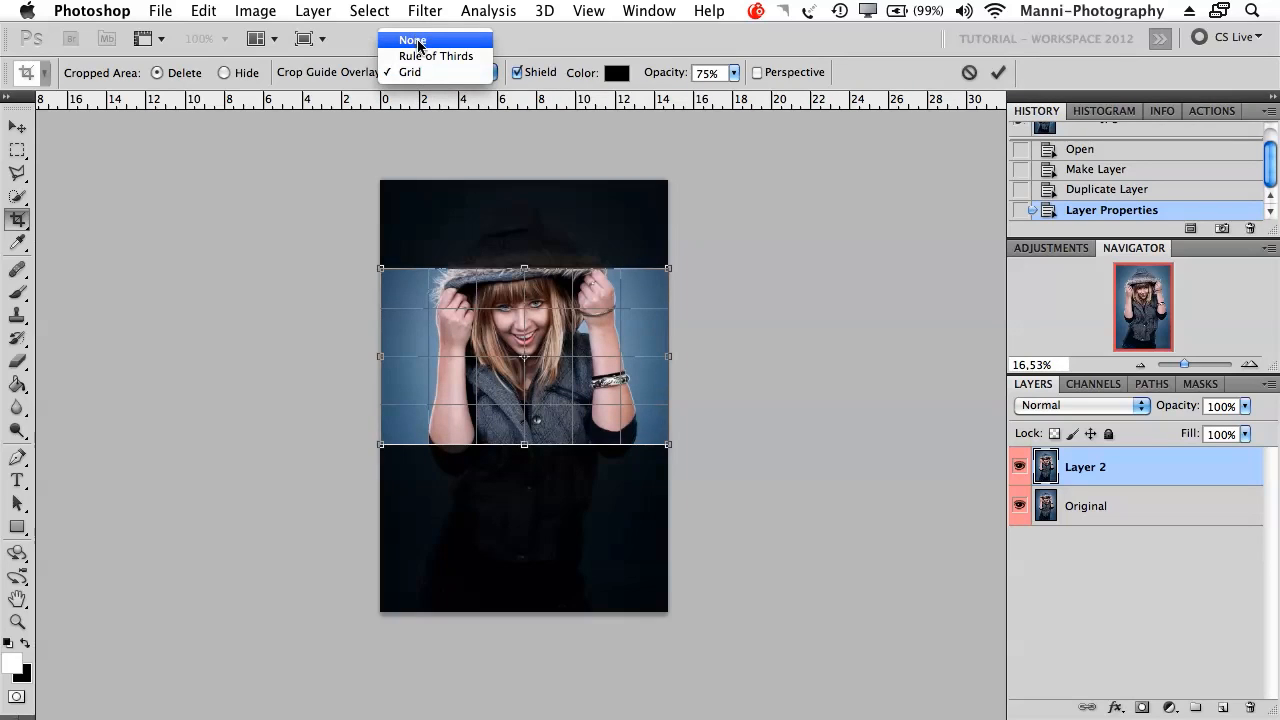
left_click(435, 55)
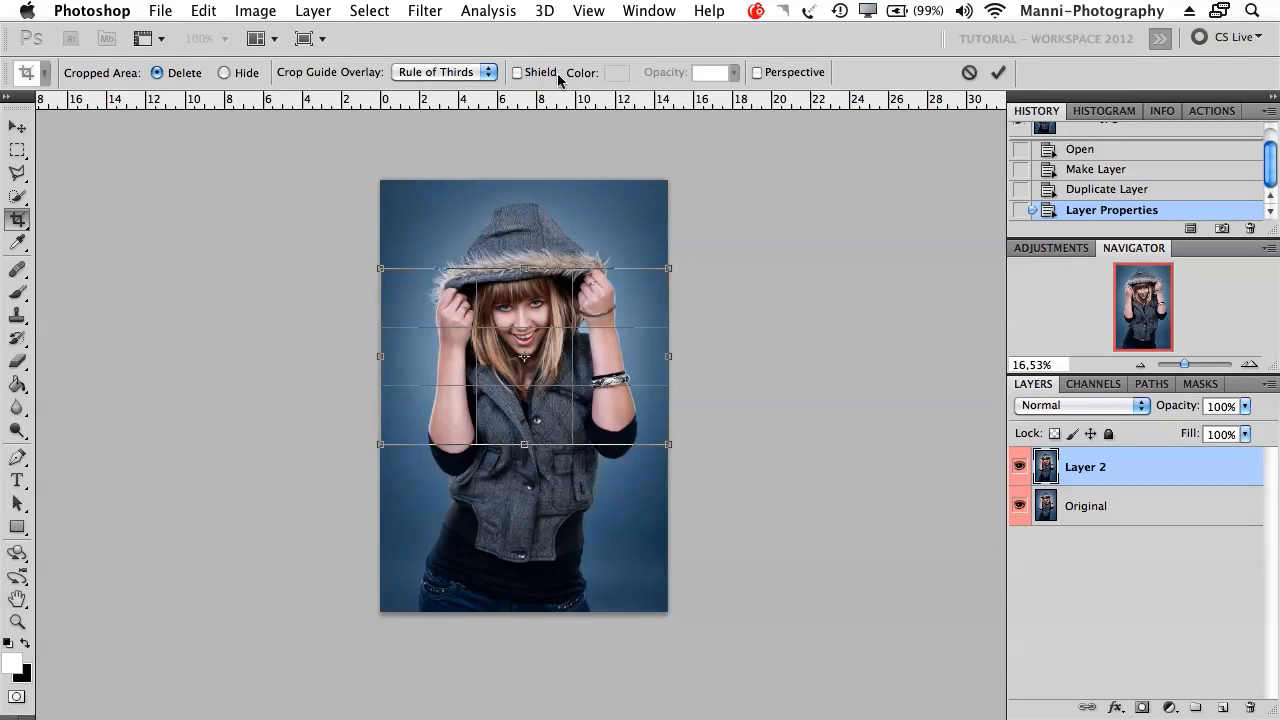
- Turn the crop shield back on, try red, then set its colour to black
left_click(517, 72)
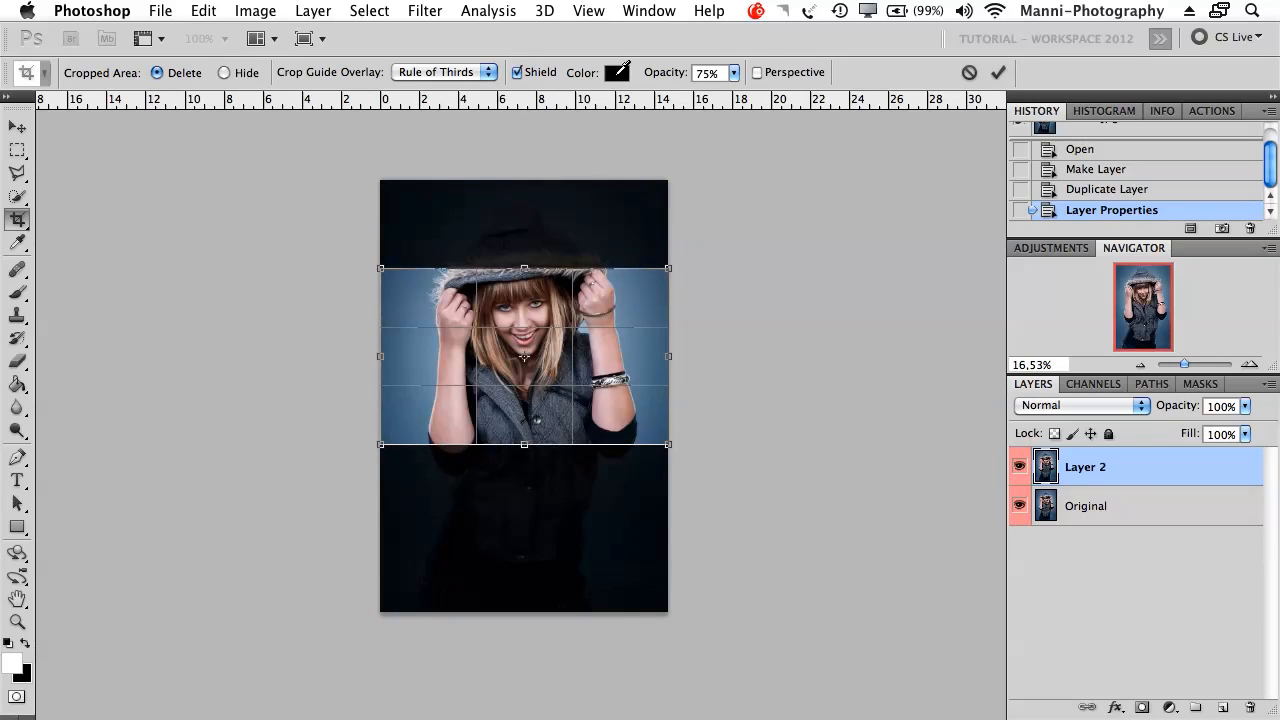
left_click(617, 72)
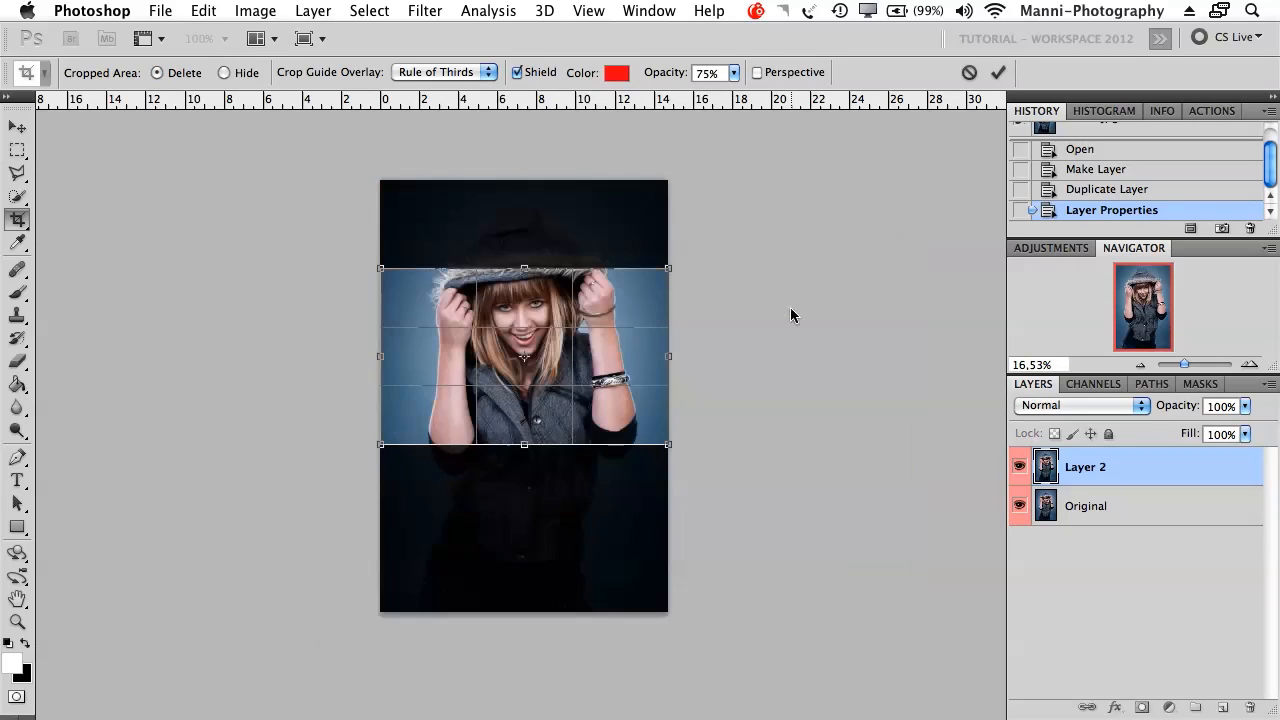
left_click(616, 72)
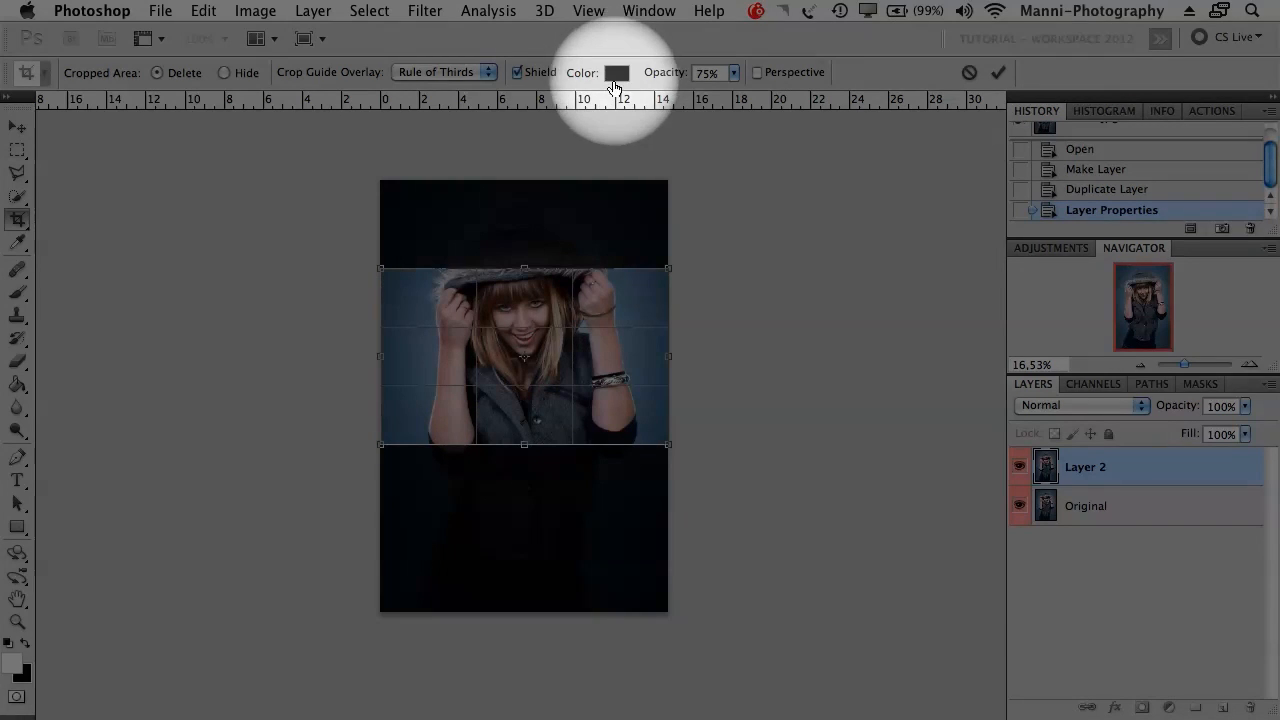
mouse_move(728, 100)
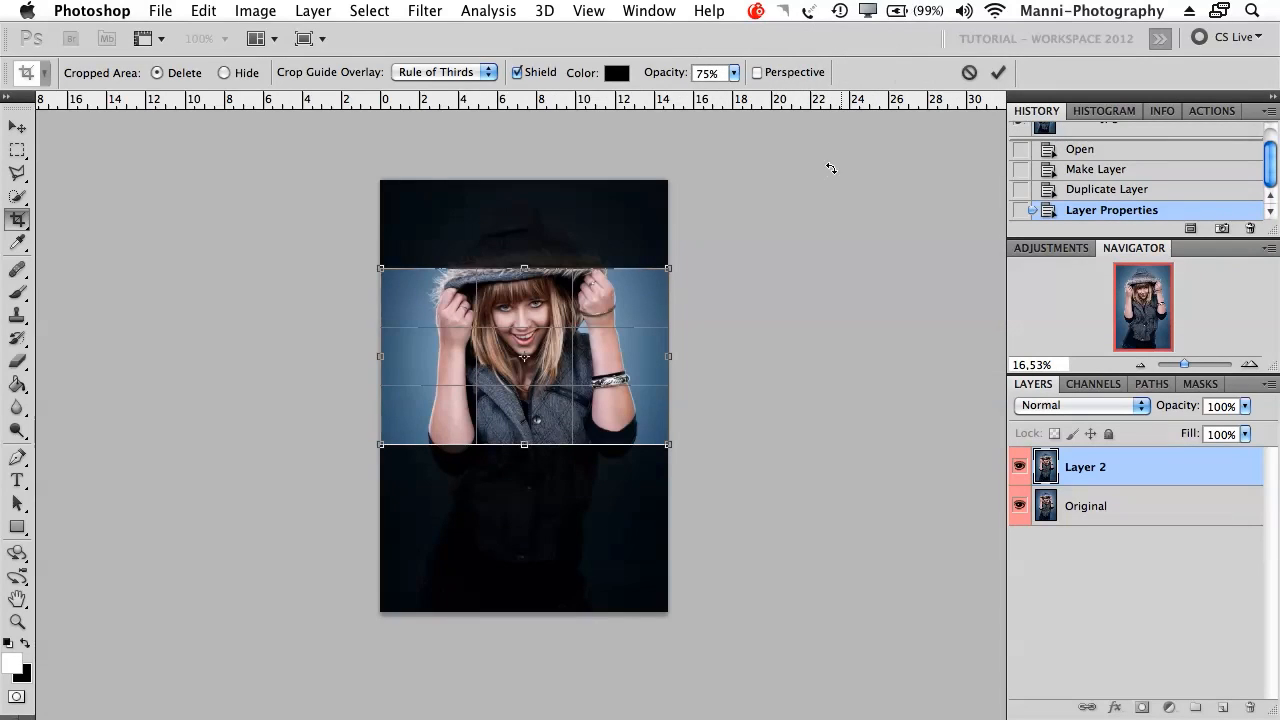
mouse_move(1053, 78)
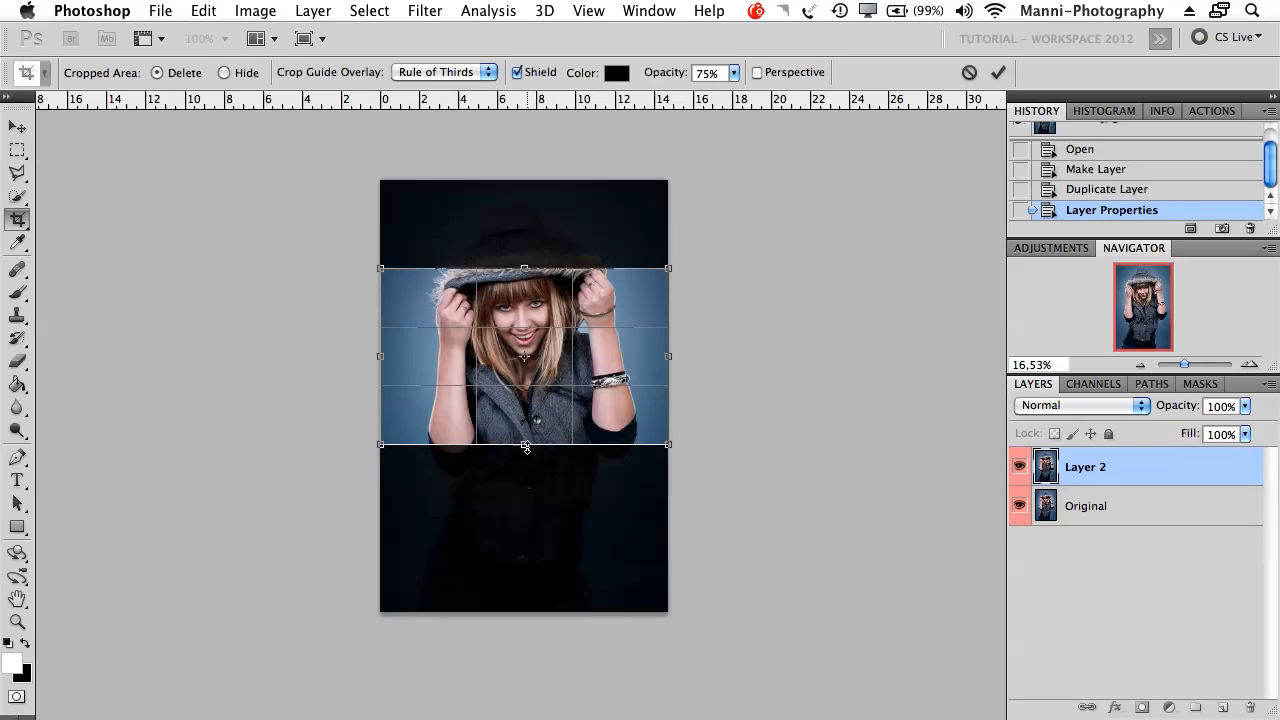
mouse_move(565, 456)
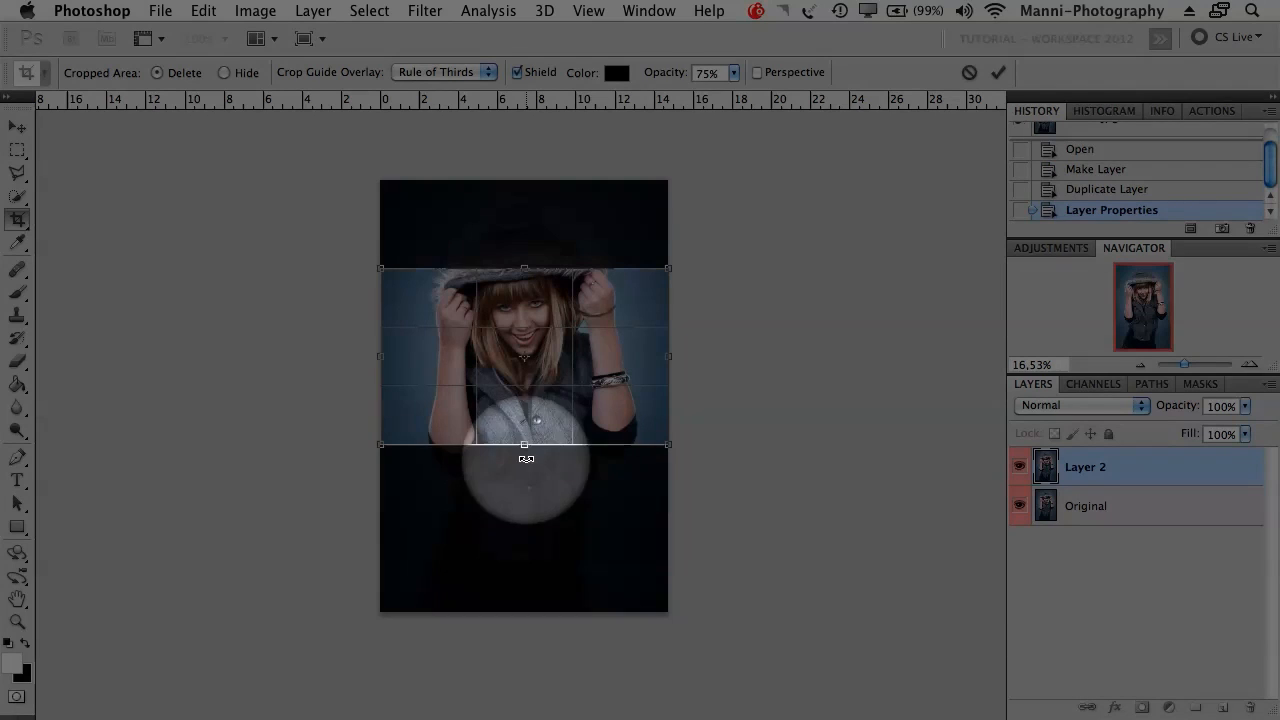
- Drag the crop frame's bottom and top edges to span hood to waist
left_click_drag(524, 445, 526, 457)
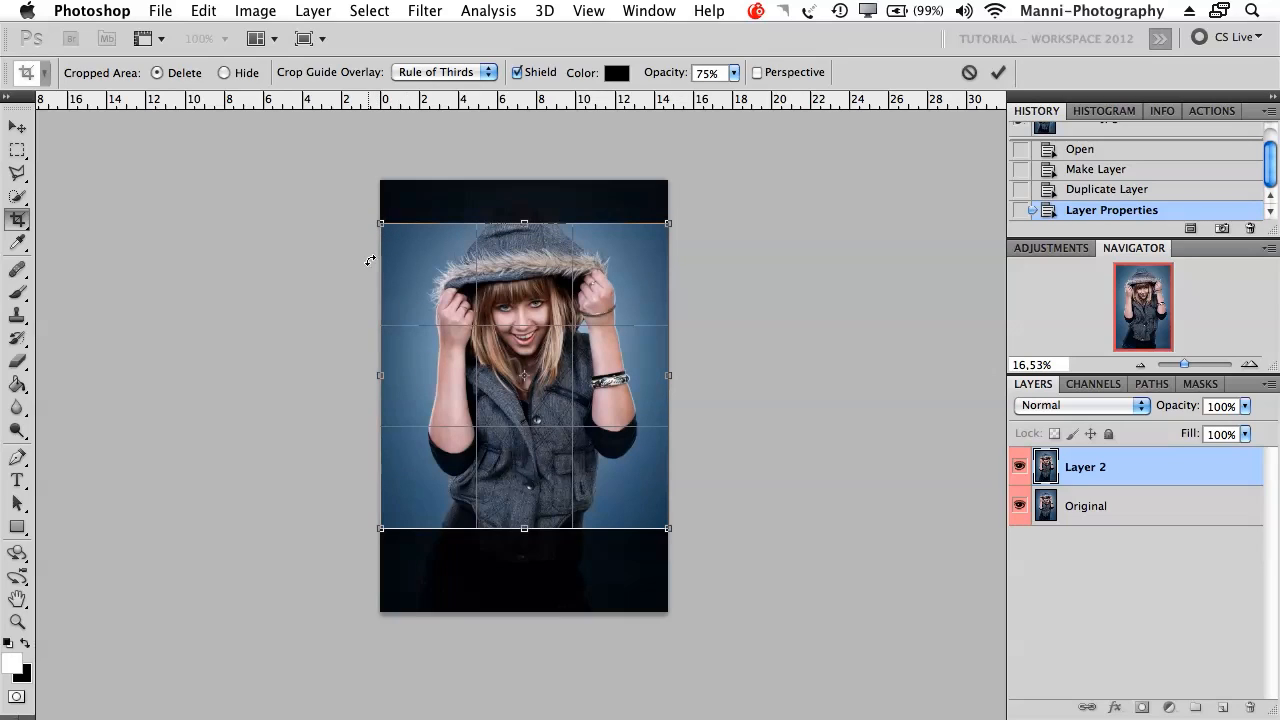
mouse_move(430, 261)
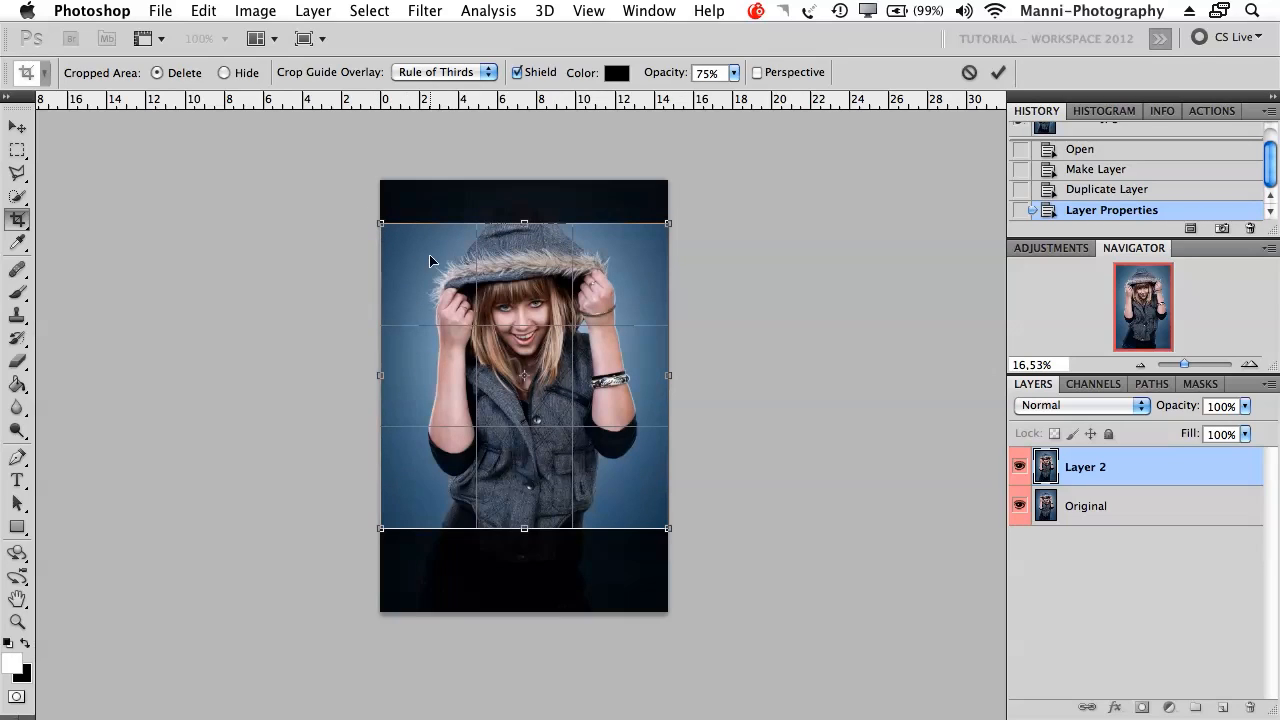
left_click_drag(525, 223, 525, 230)
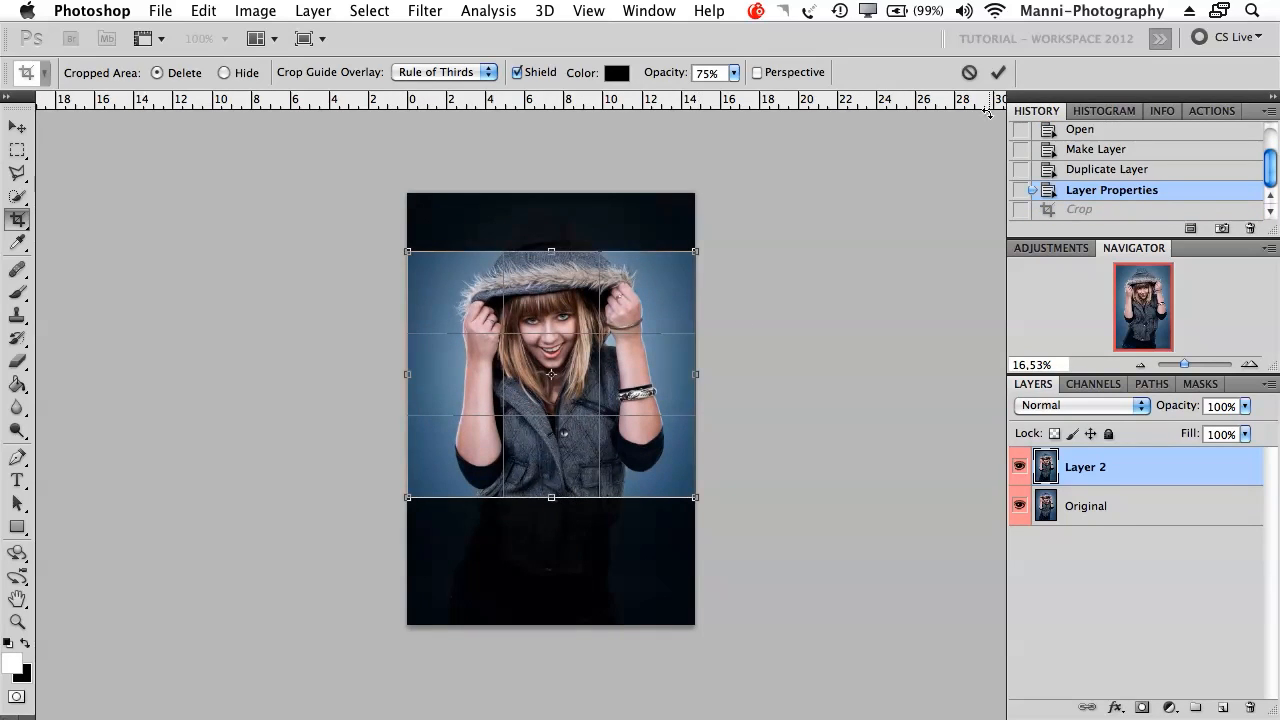
- Commit the hood-to-waist crop with the options bar checkmark
left_click(997, 72)
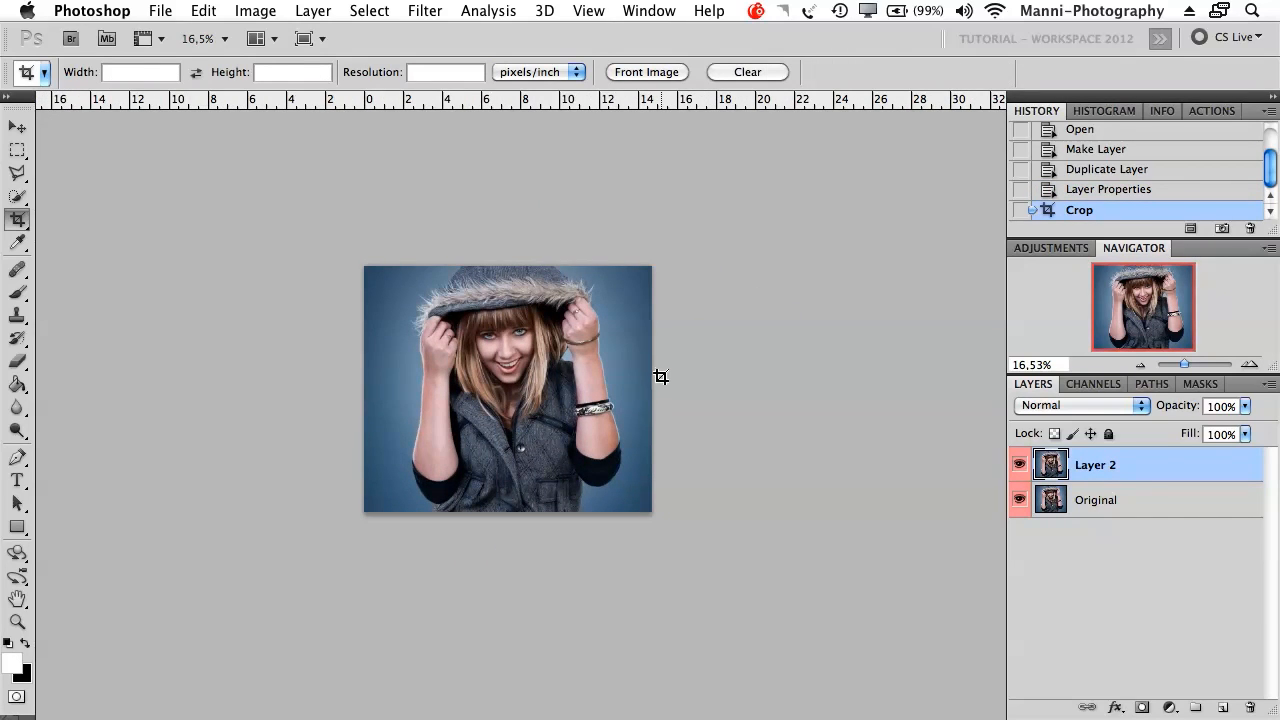
mouse_move(470, 216)
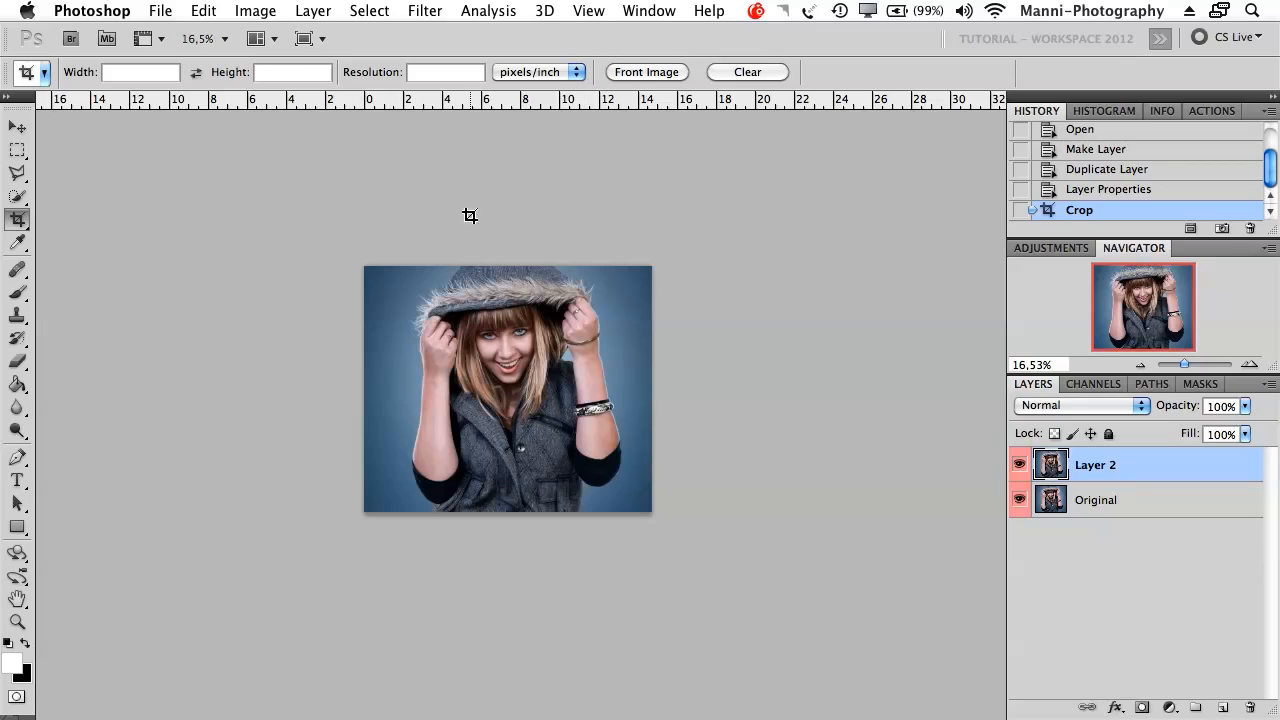
mouse_move(600, 568)
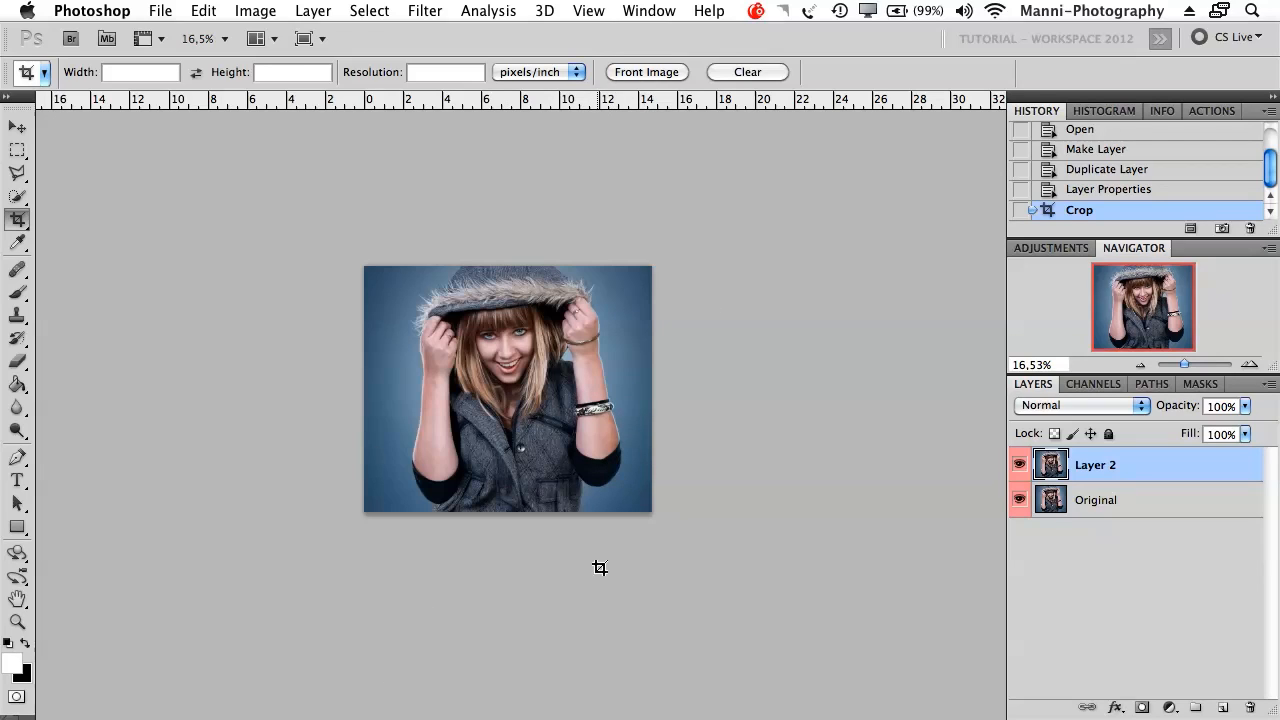
mouse_move(901, 474)
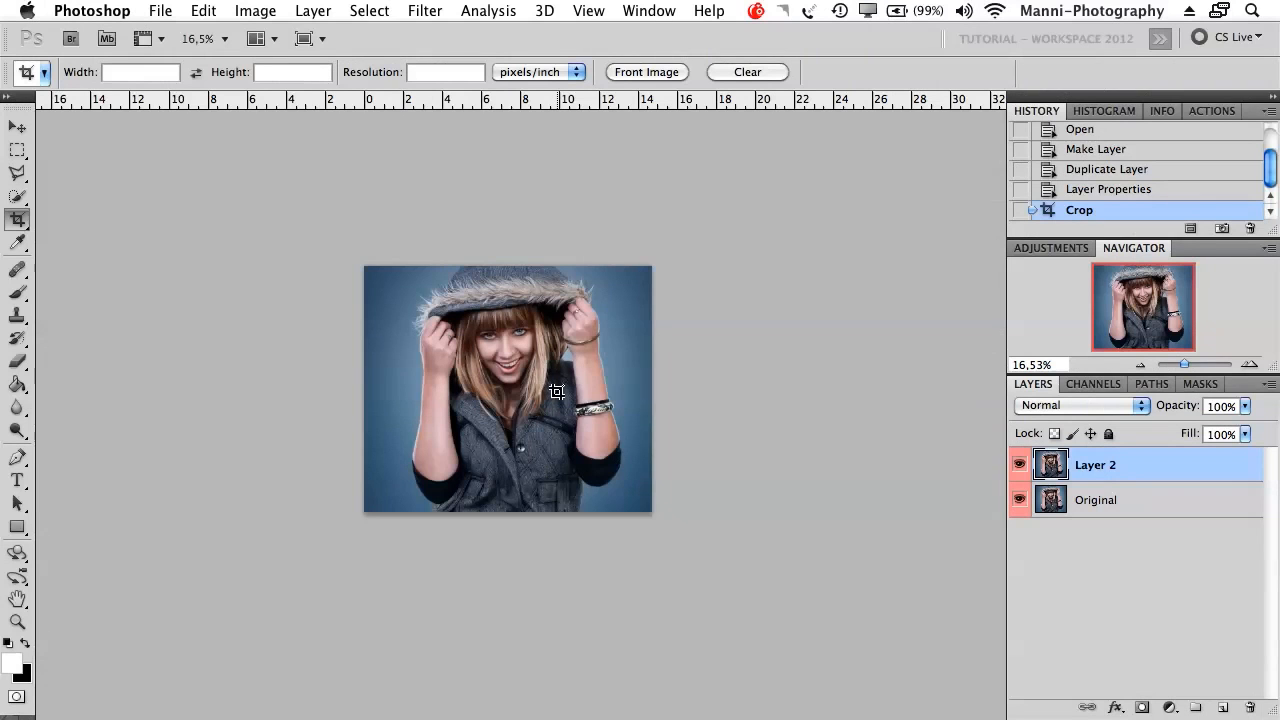
mouse_move(590, 410)
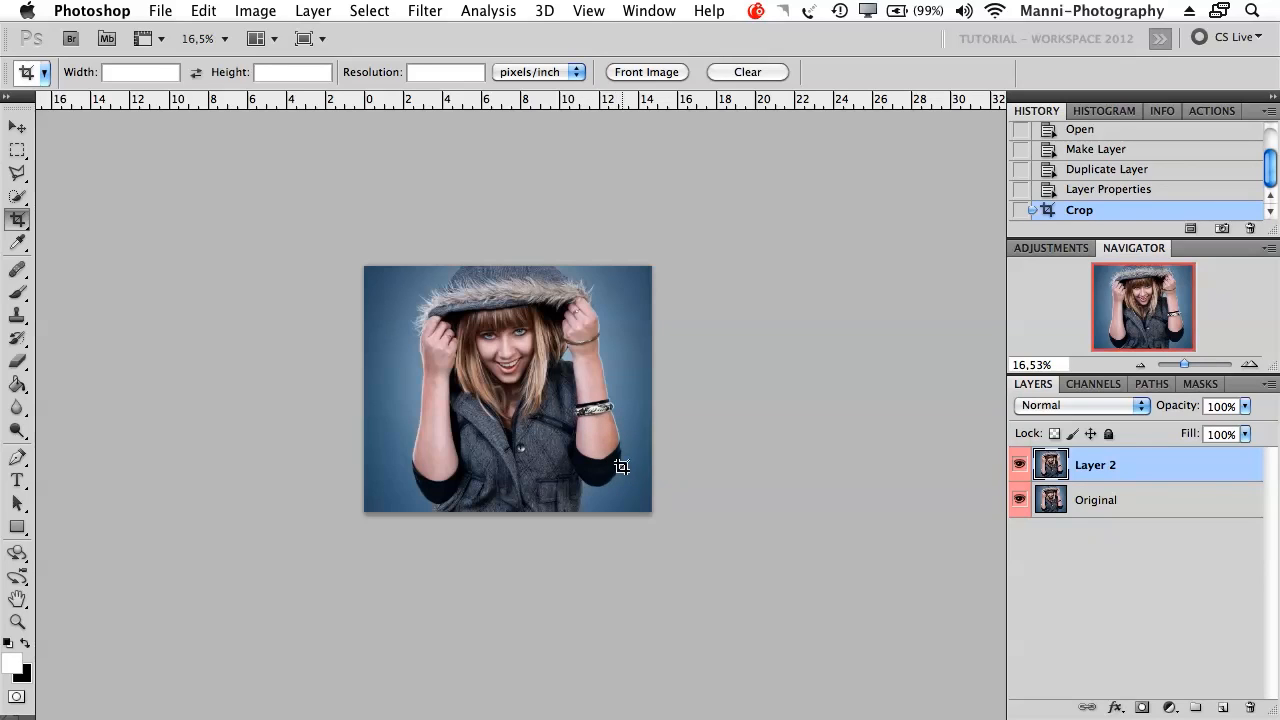
- Undo the crop with Cmd+Z, restoring the full-length portrait
key("cmd+z")
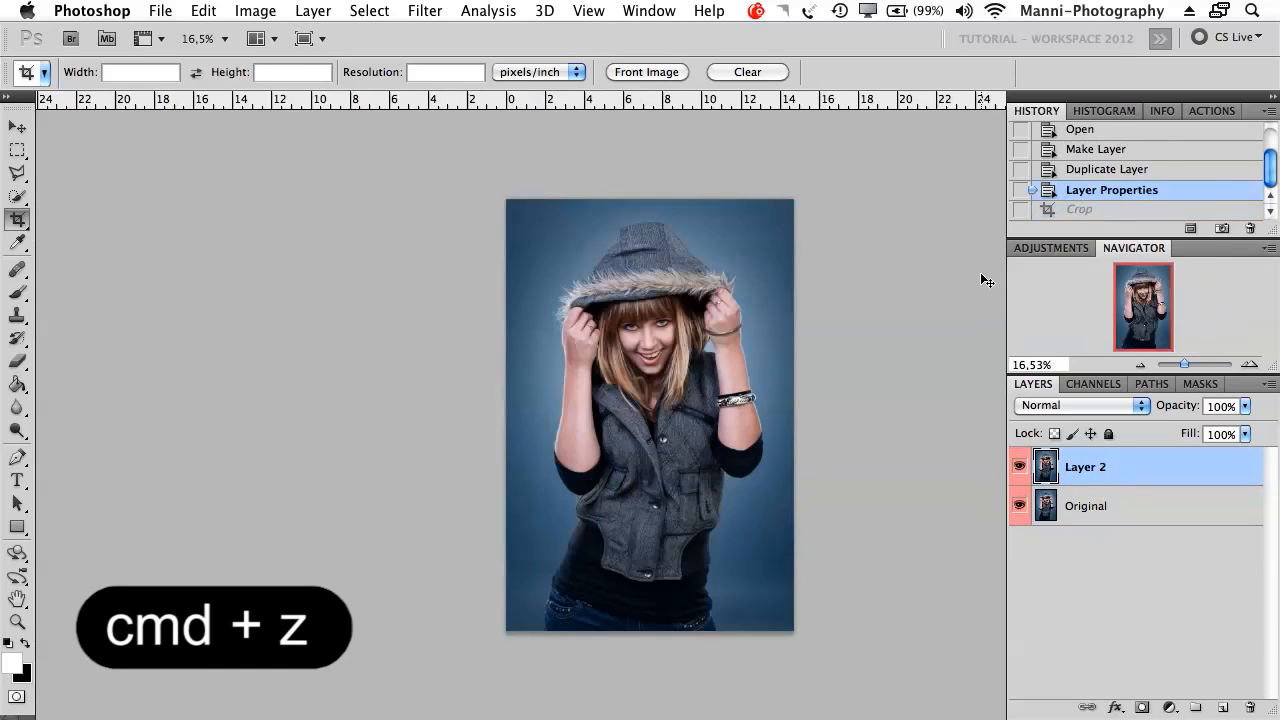
key("cmd+z")
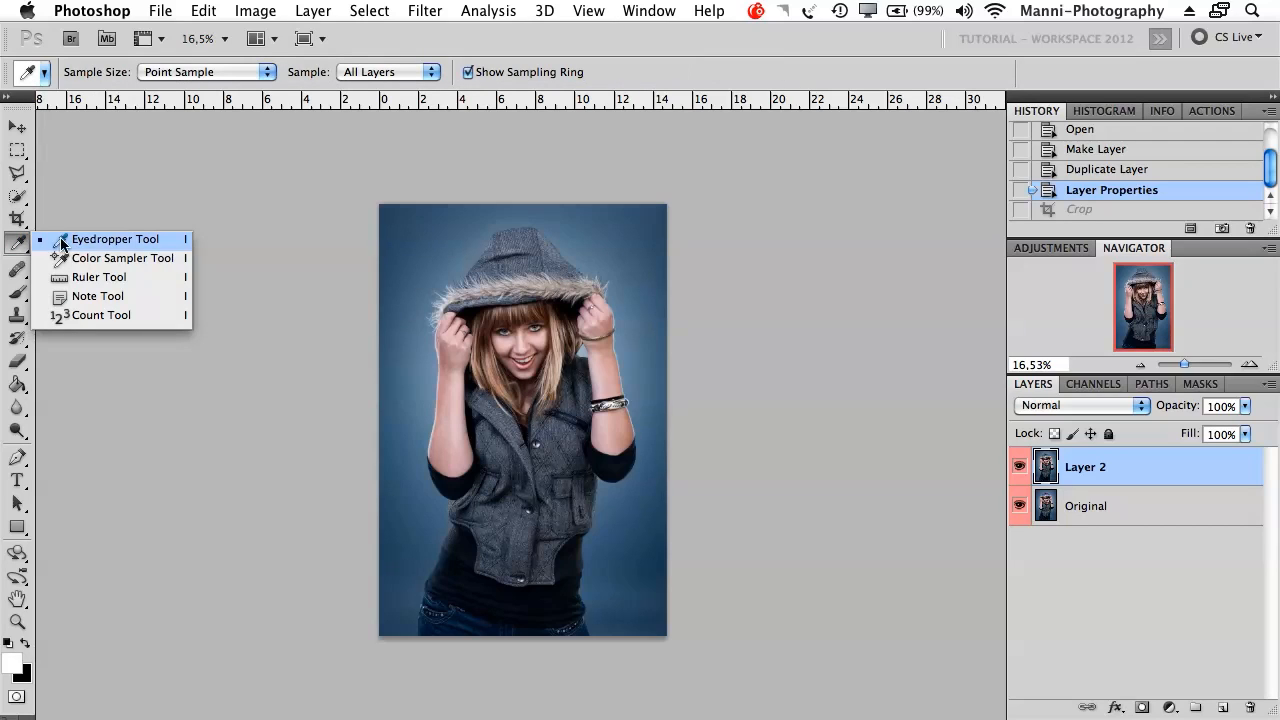
mouse_move(103, 258)
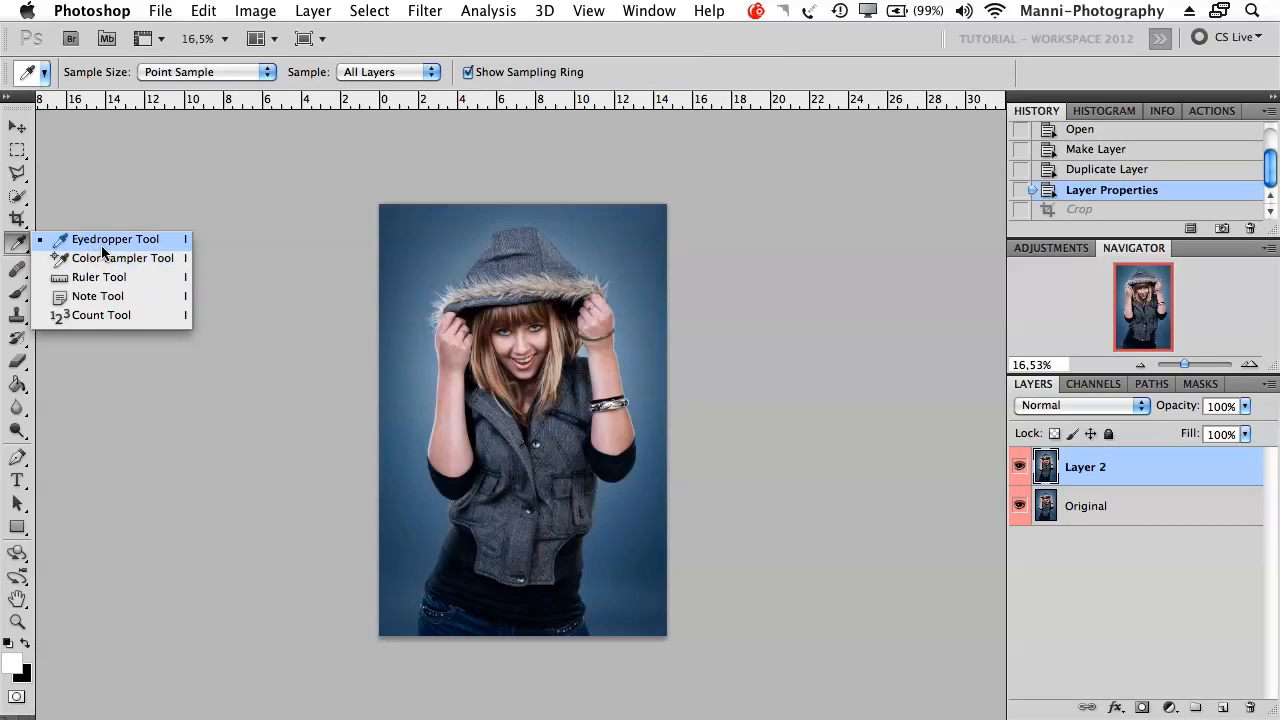
mouse_move(99, 277)
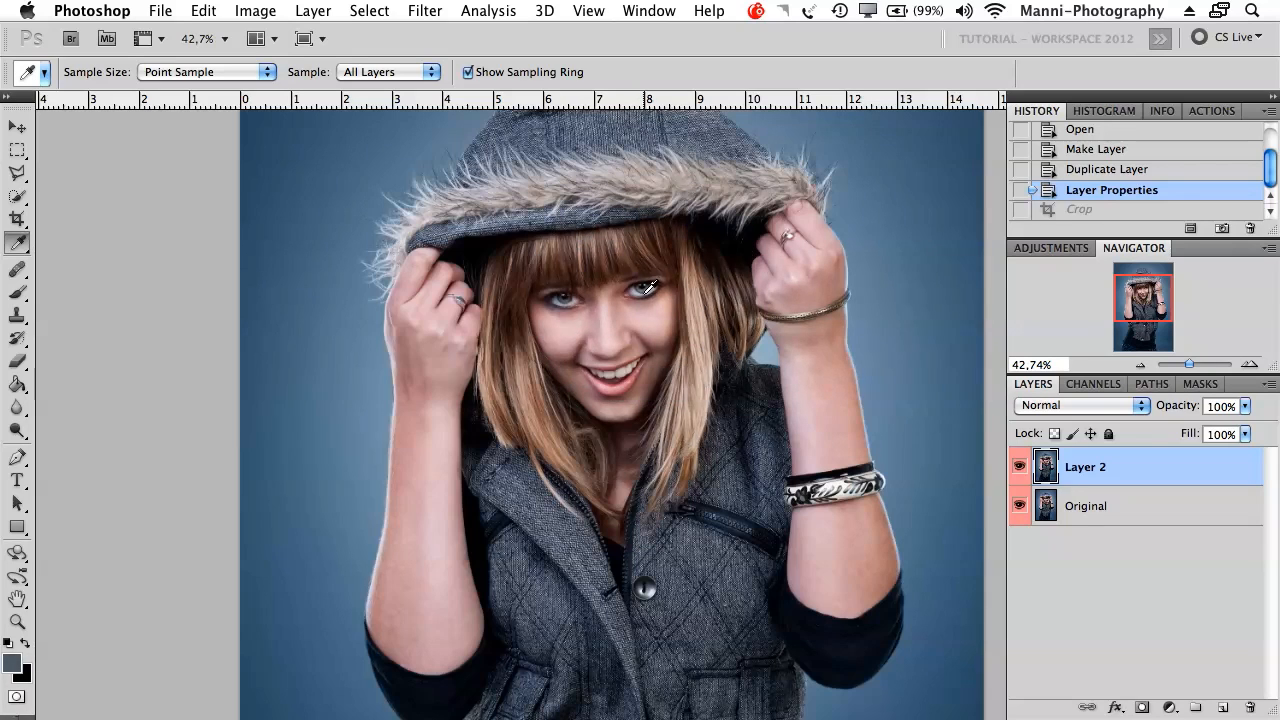
mouse_move(645, 330)
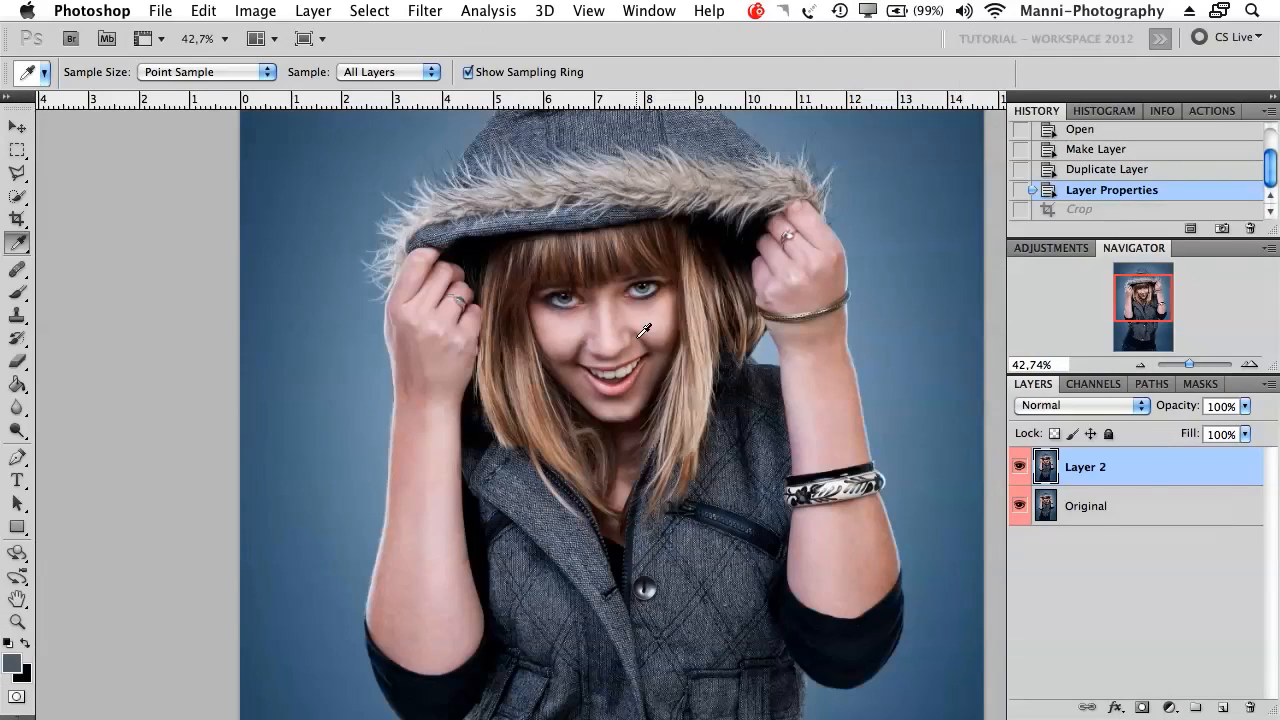
mouse_move(645, 285)
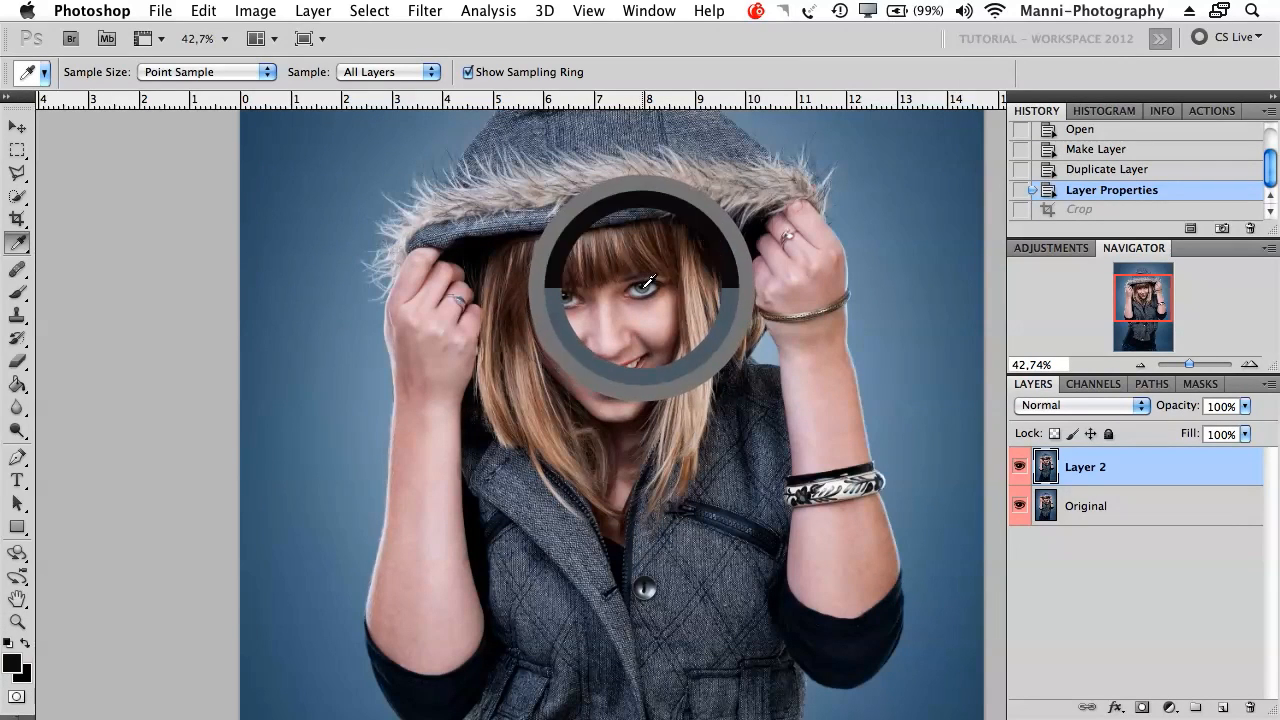
mouse_move(650, 280)
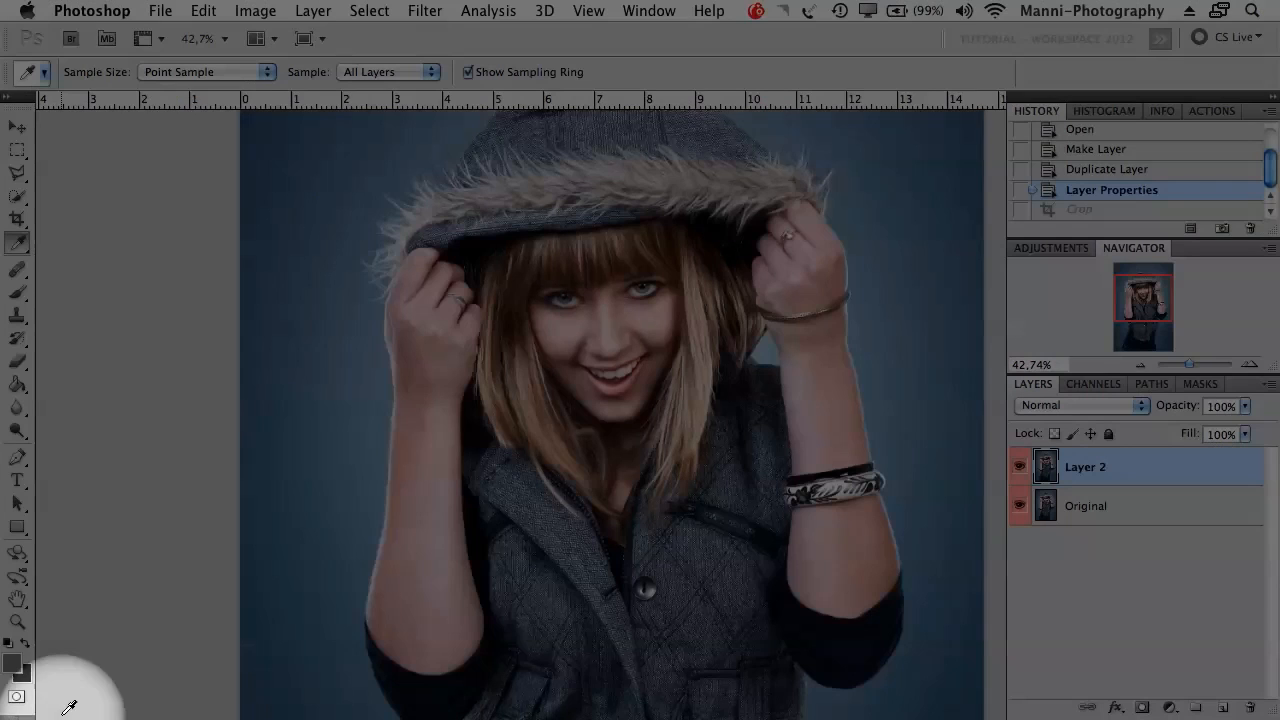
mouse_move(115, 625)
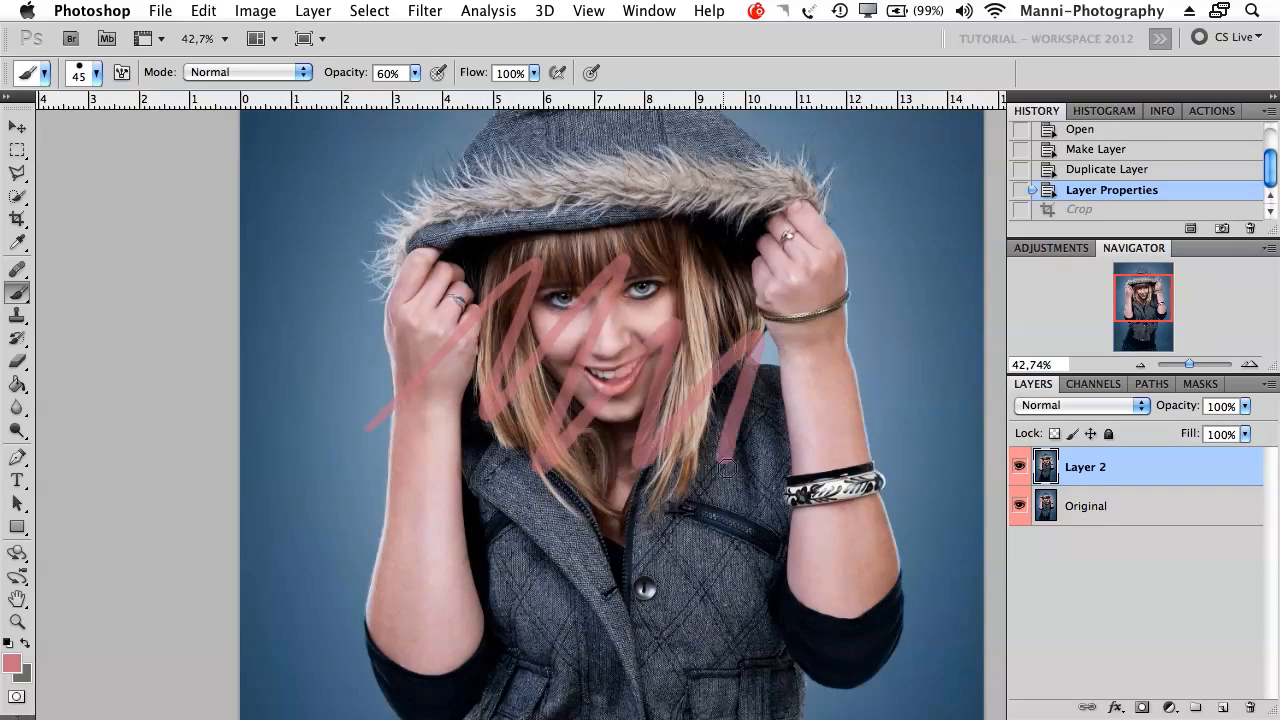
- Paint grey zigzag strokes across the left side, face, hands and down to the vest
left_click_drag(727, 467, 497, 275)
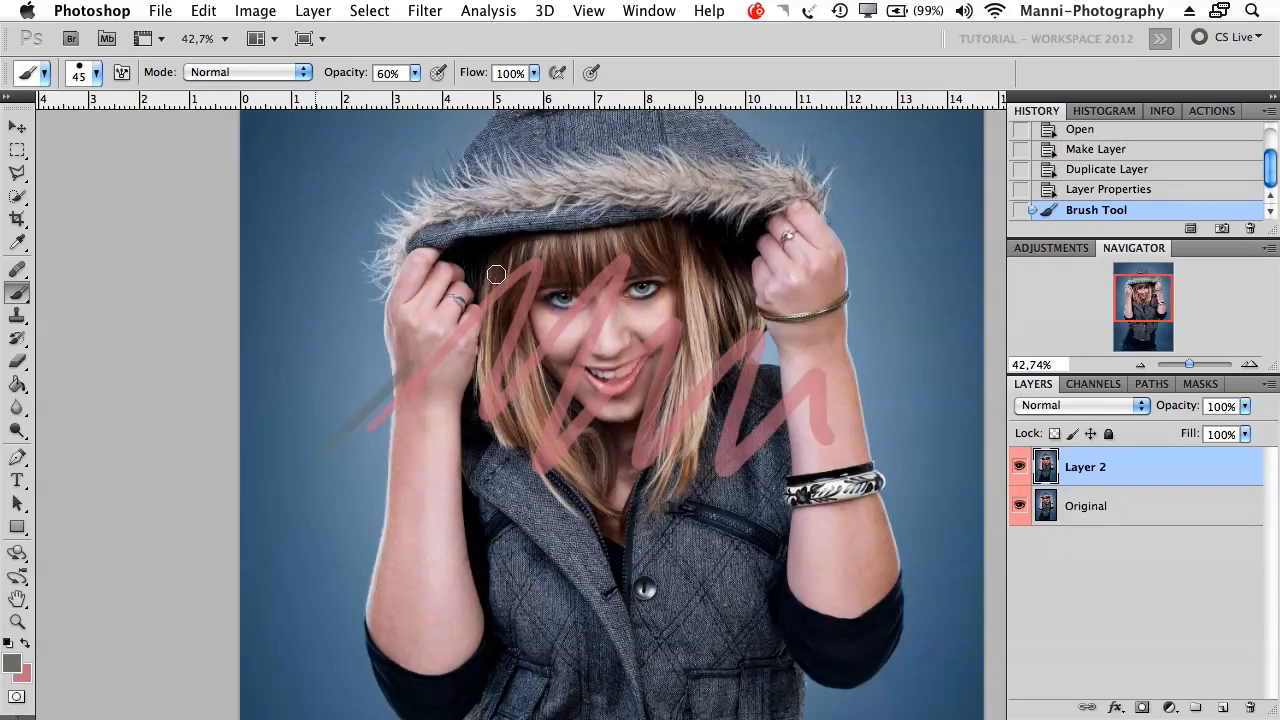
left_click_drag(497, 275, 478, 327)
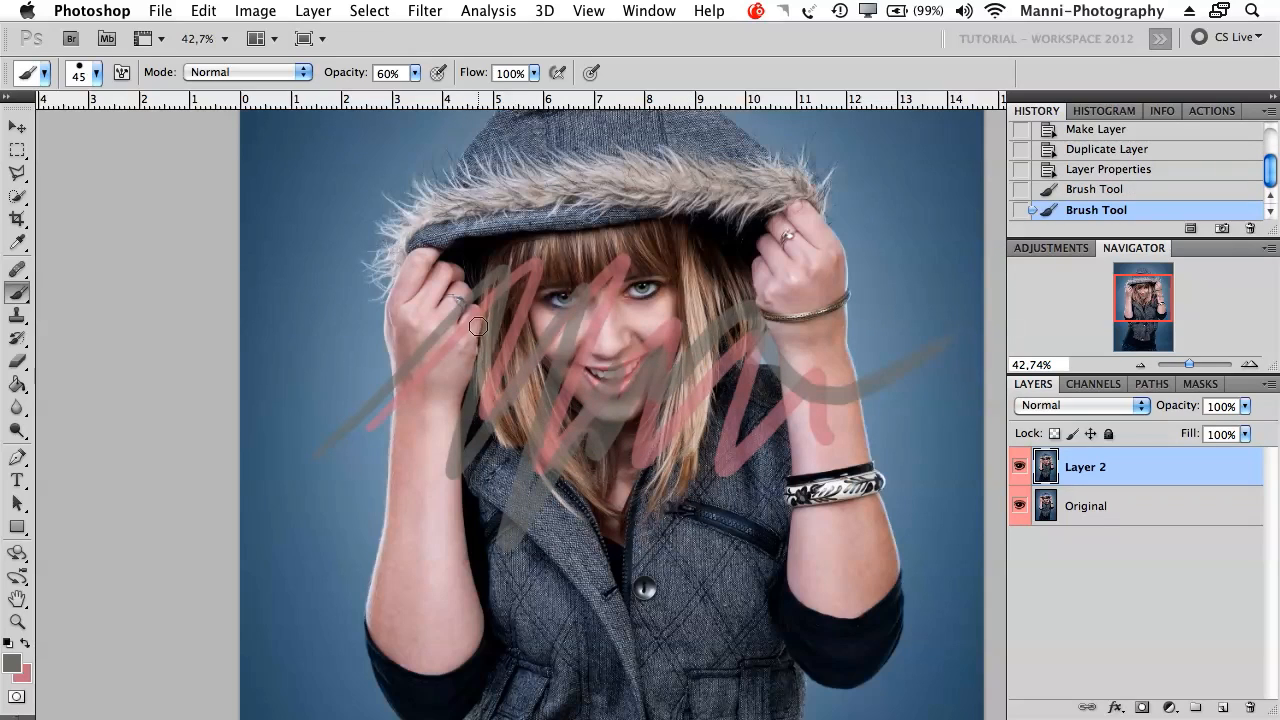
left_click_drag(478, 327, 569, 322)
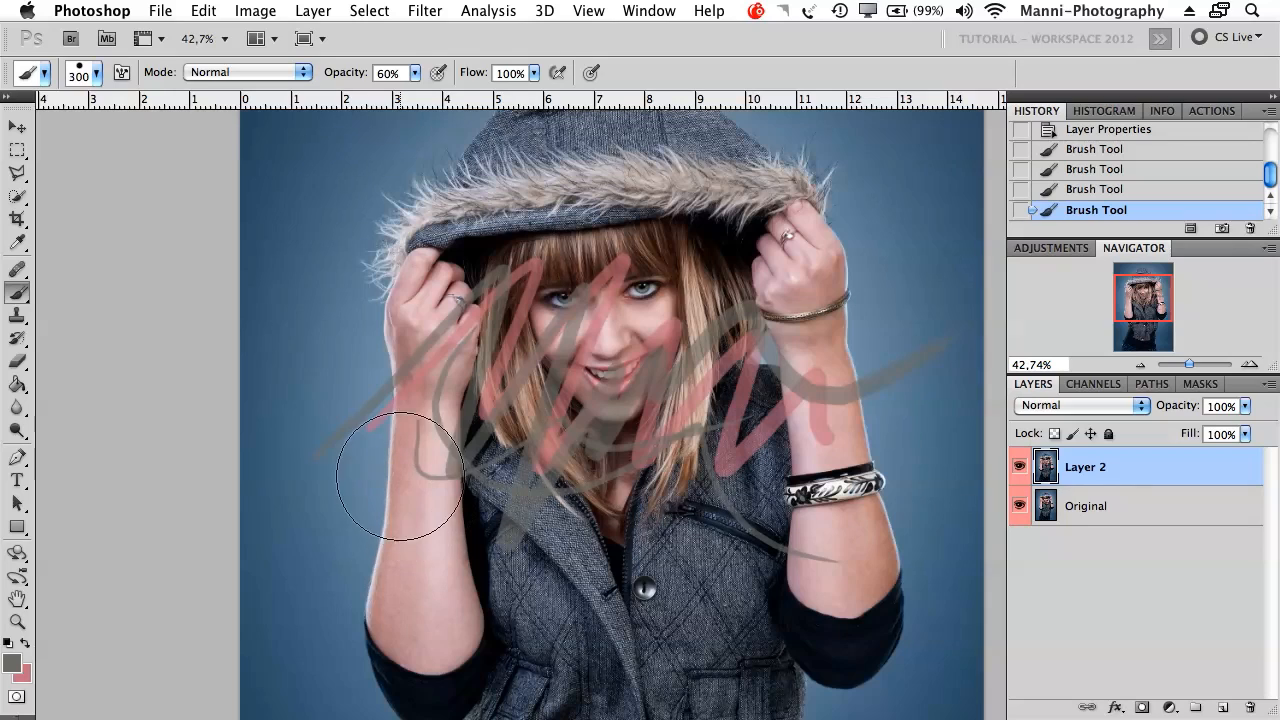
left_click(97, 72)
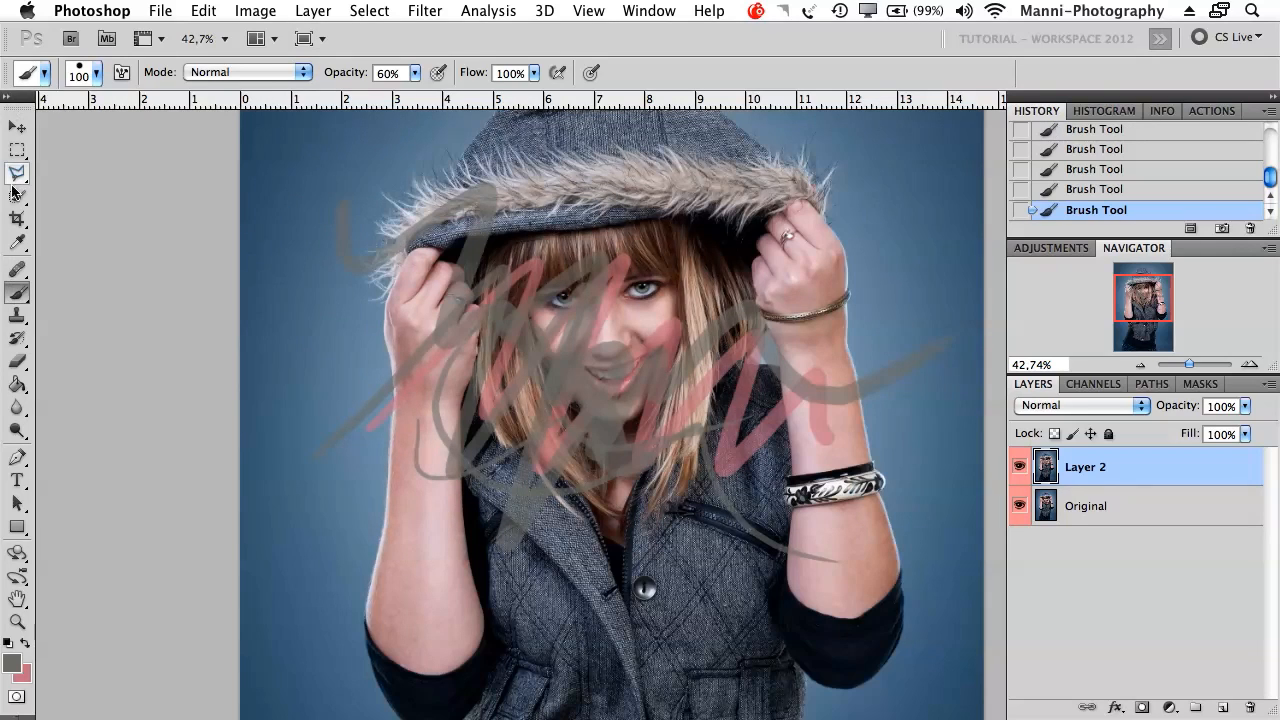
- Place colour samplers on the background corner, the hair under the hood, and the face
left_click(17, 241)
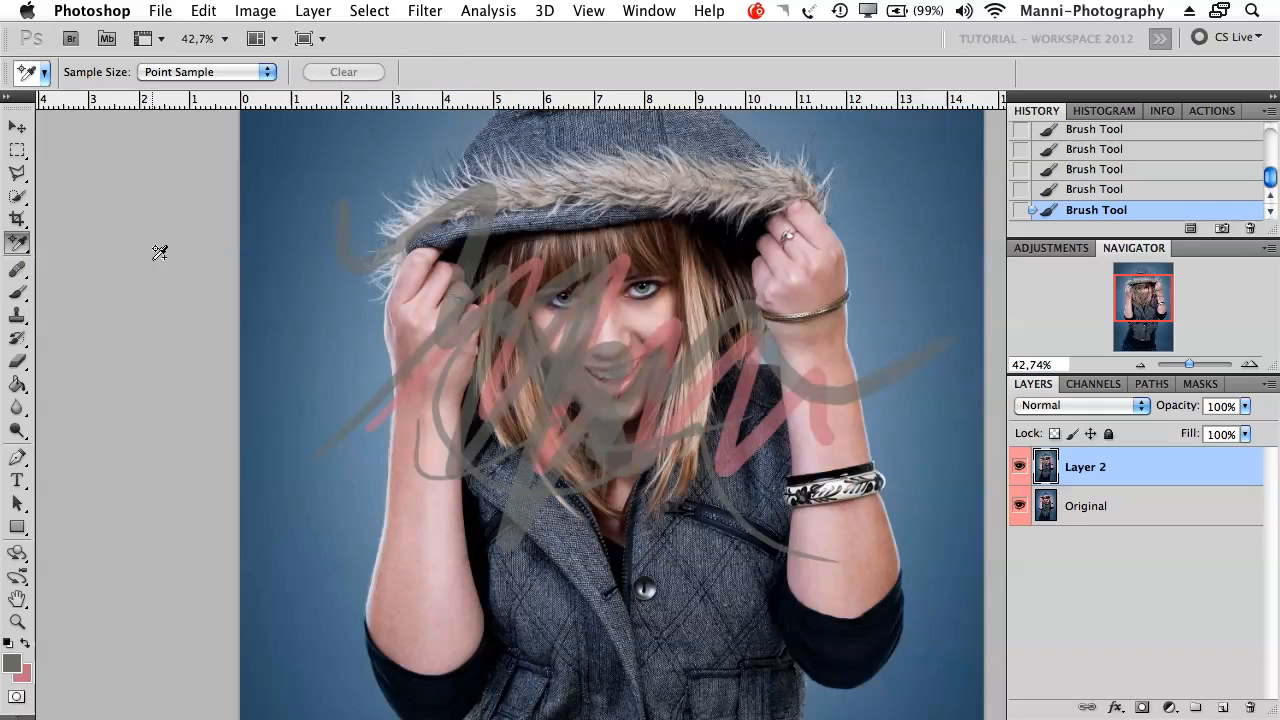
mouse_move(700, 332)
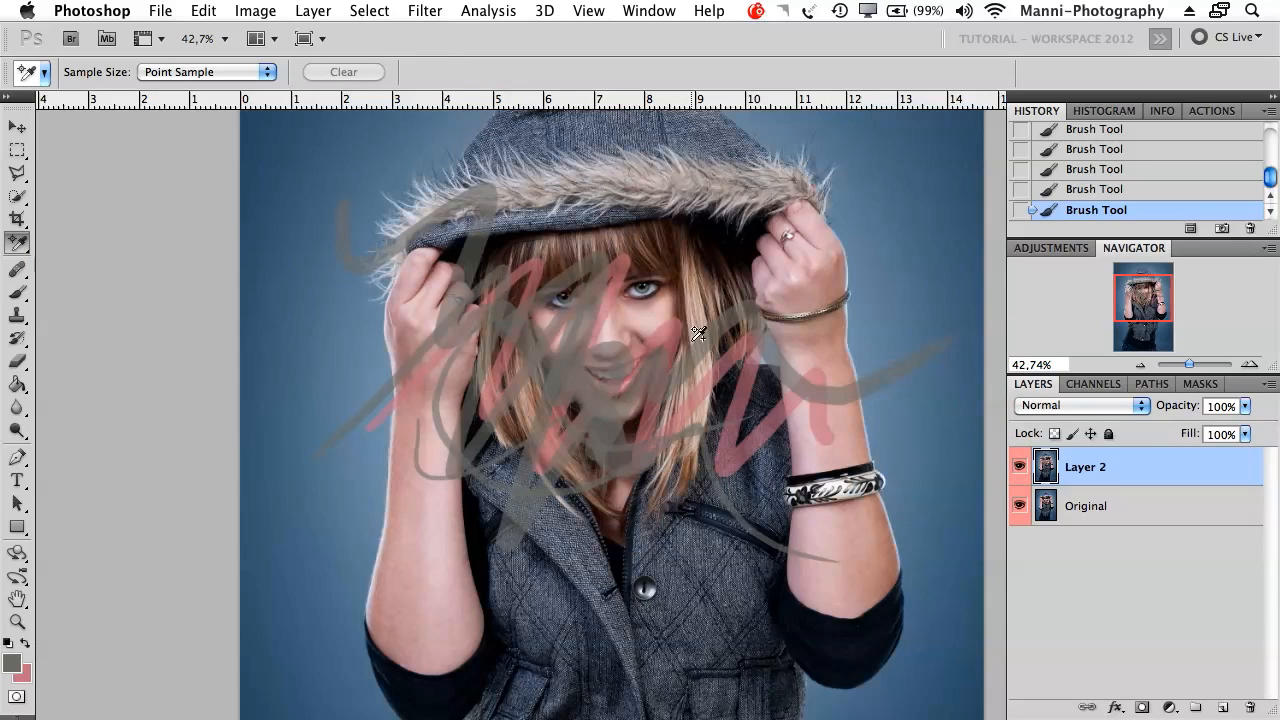
mouse_move(586, 332)
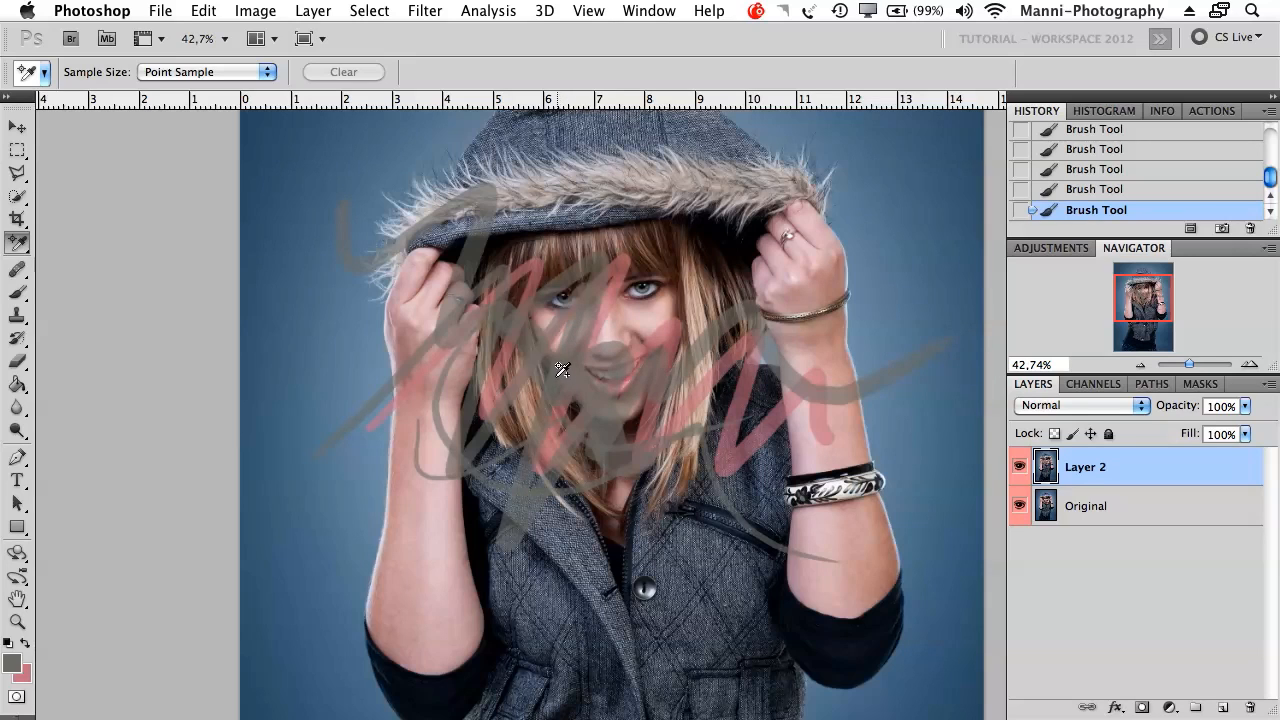
mouse_move(527, 347)
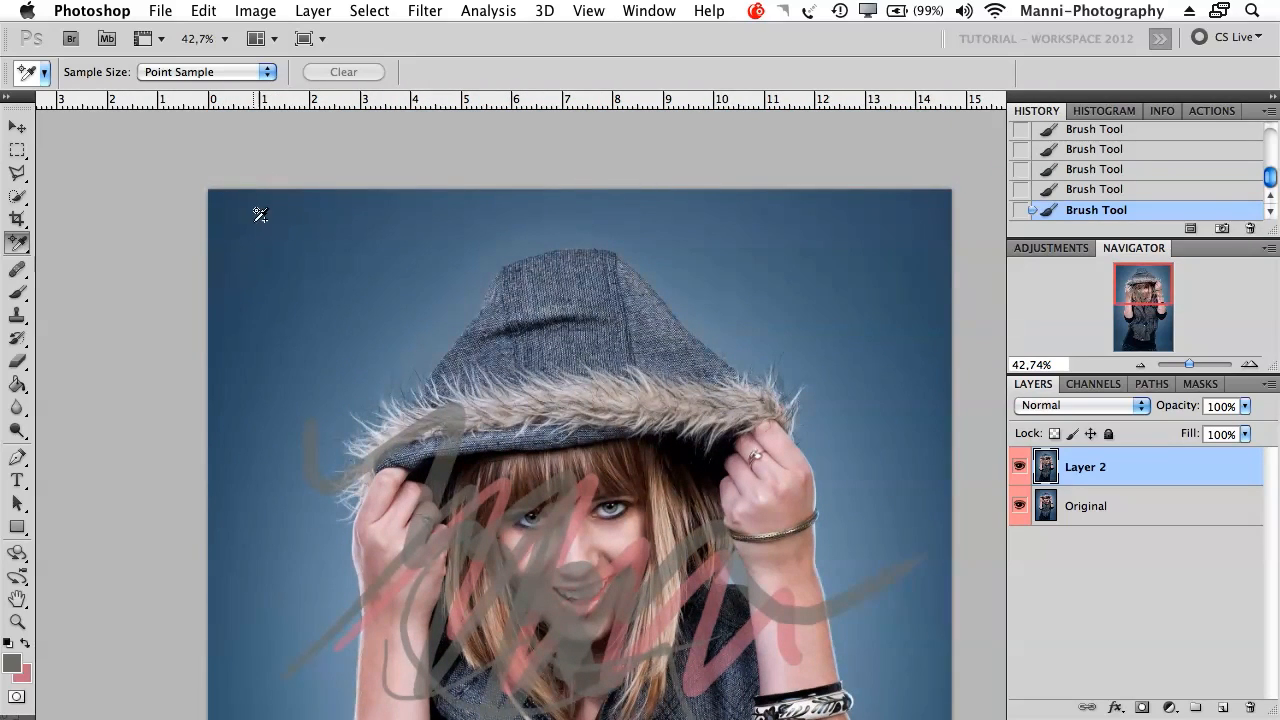
mouse_move(233, 198)
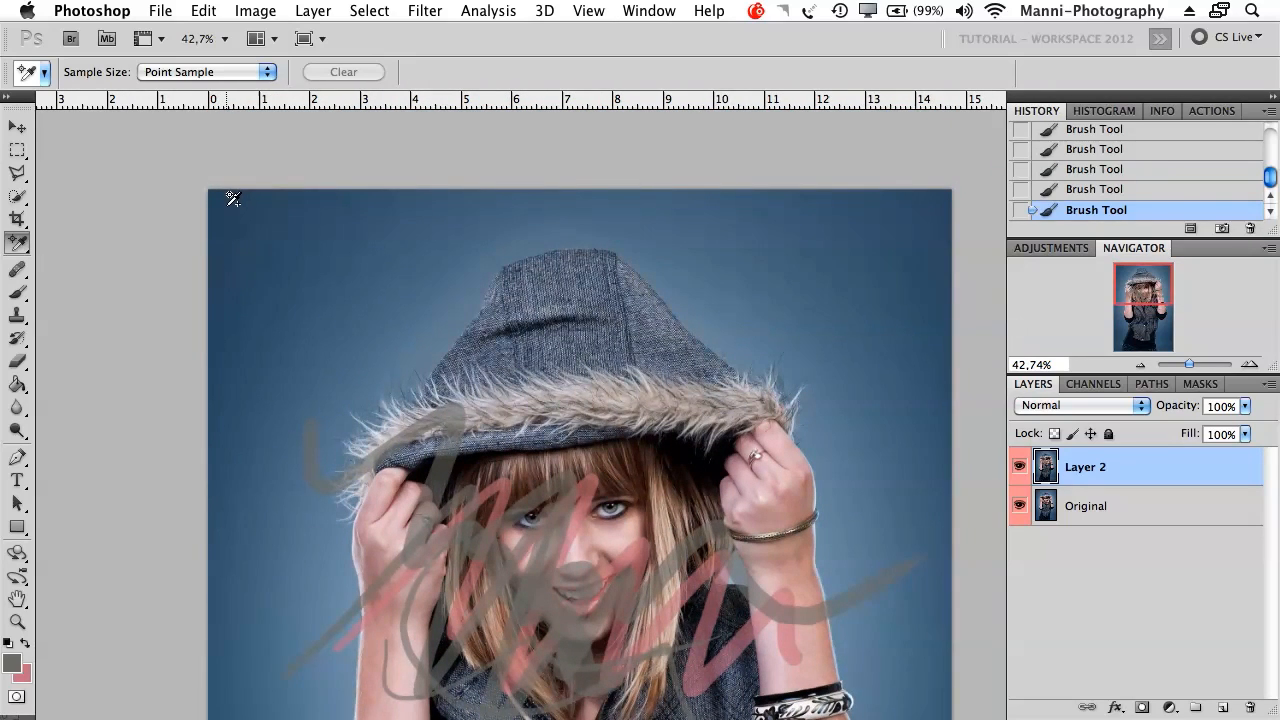
left_click(1162, 110)
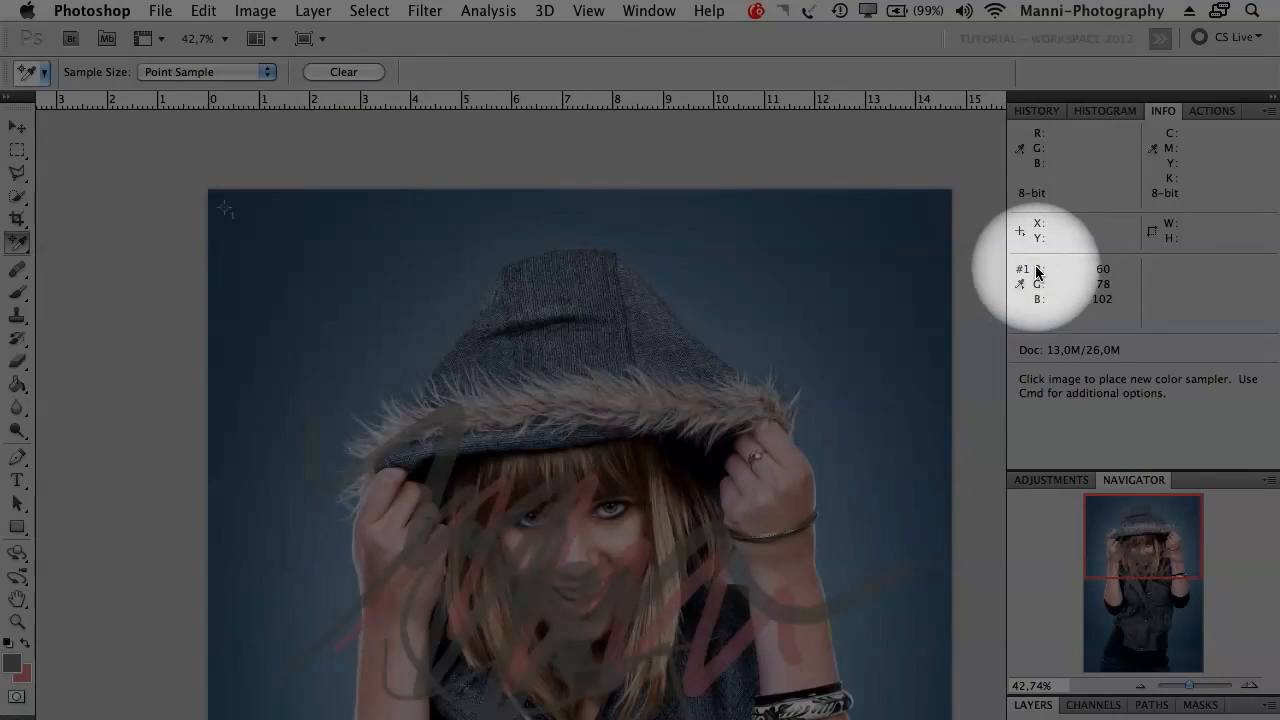
mouse_move(1090, 275)
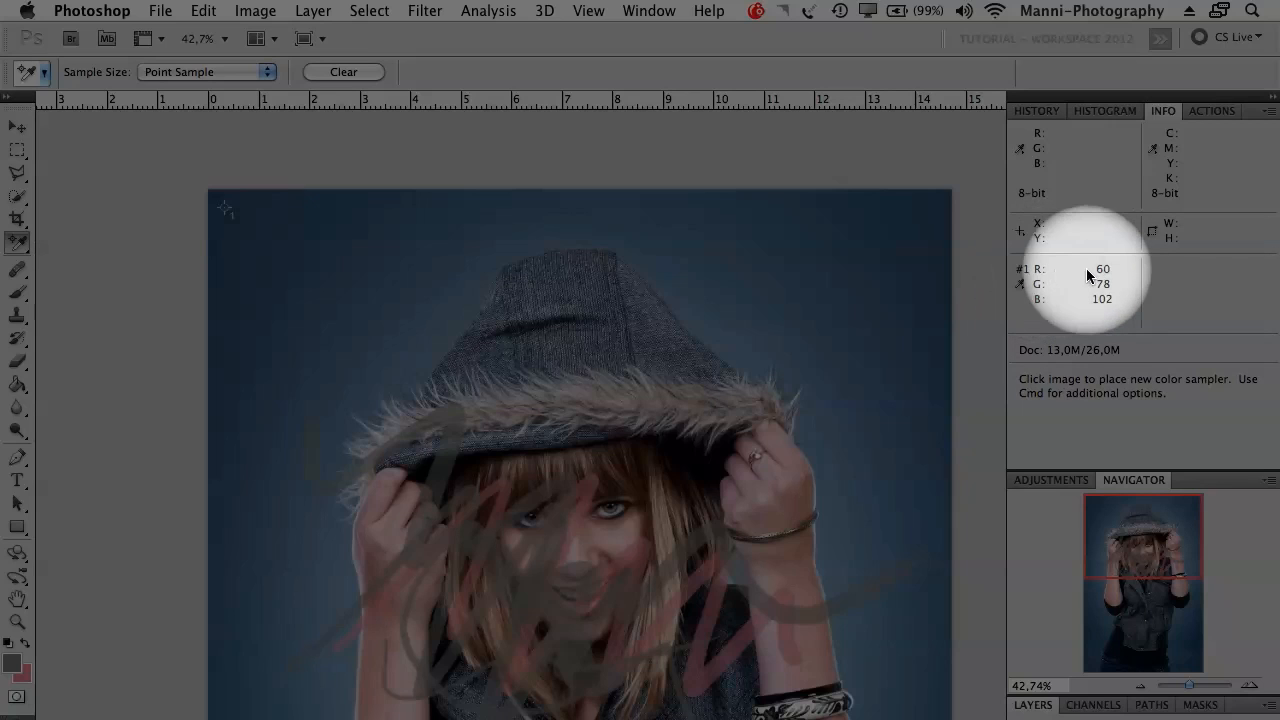
mouse_move(1100, 295)
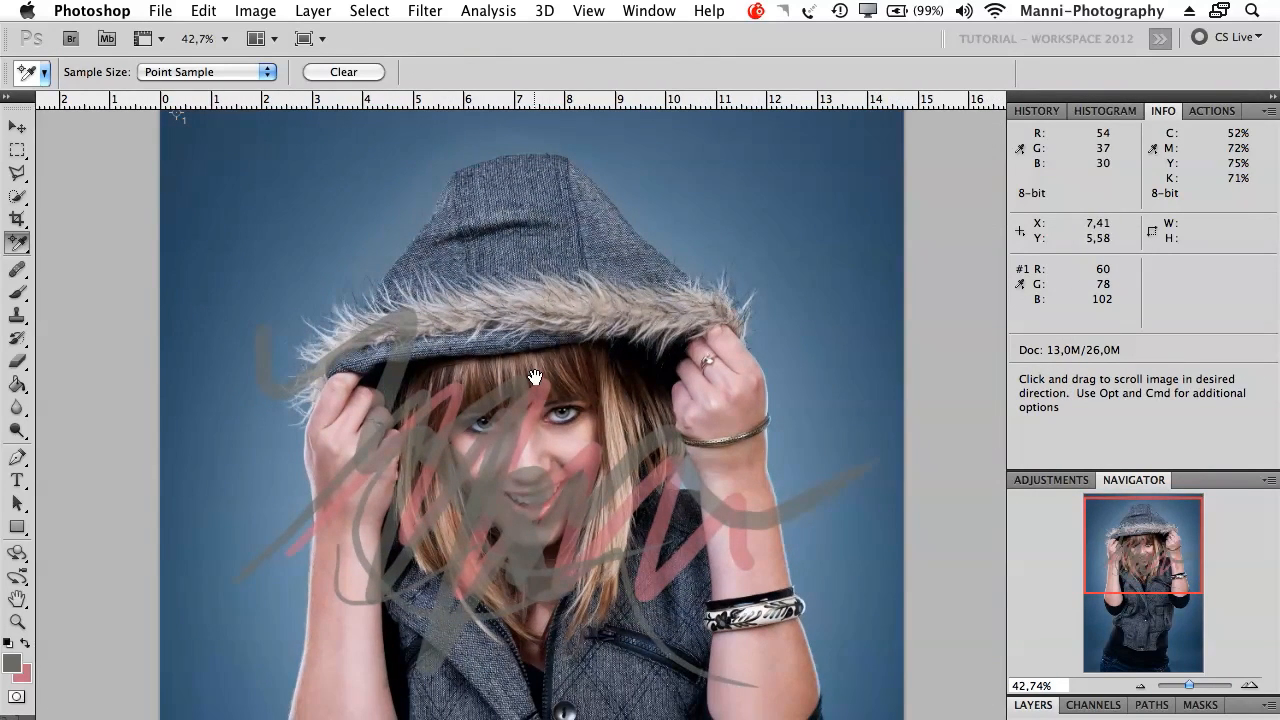
left_click_drag(535, 377, 540, 342)
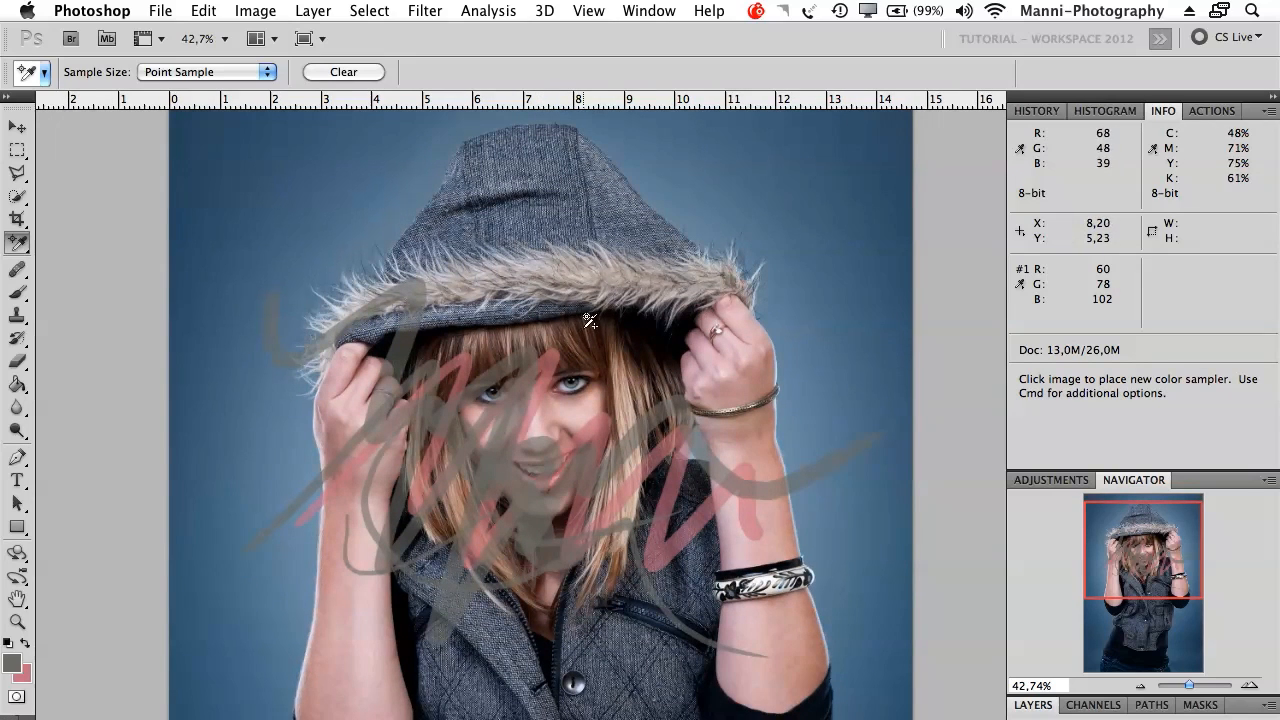
left_click(588, 328)
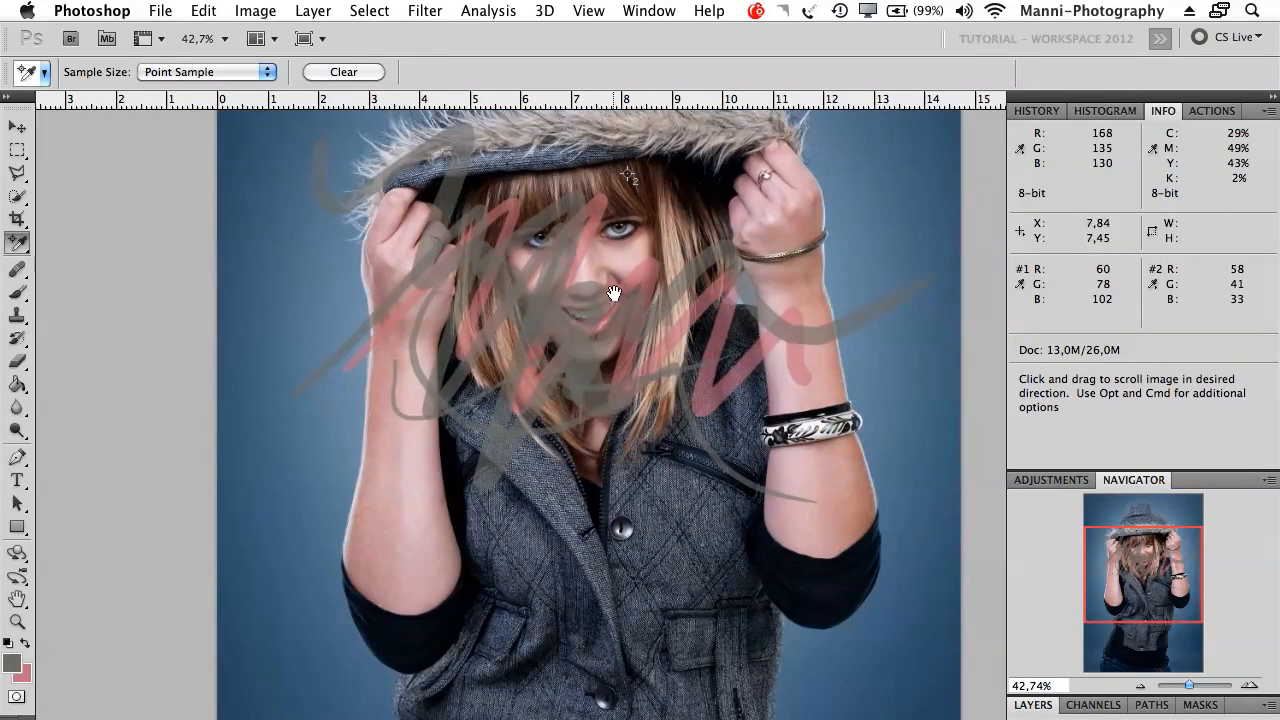
left_click(585, 275)
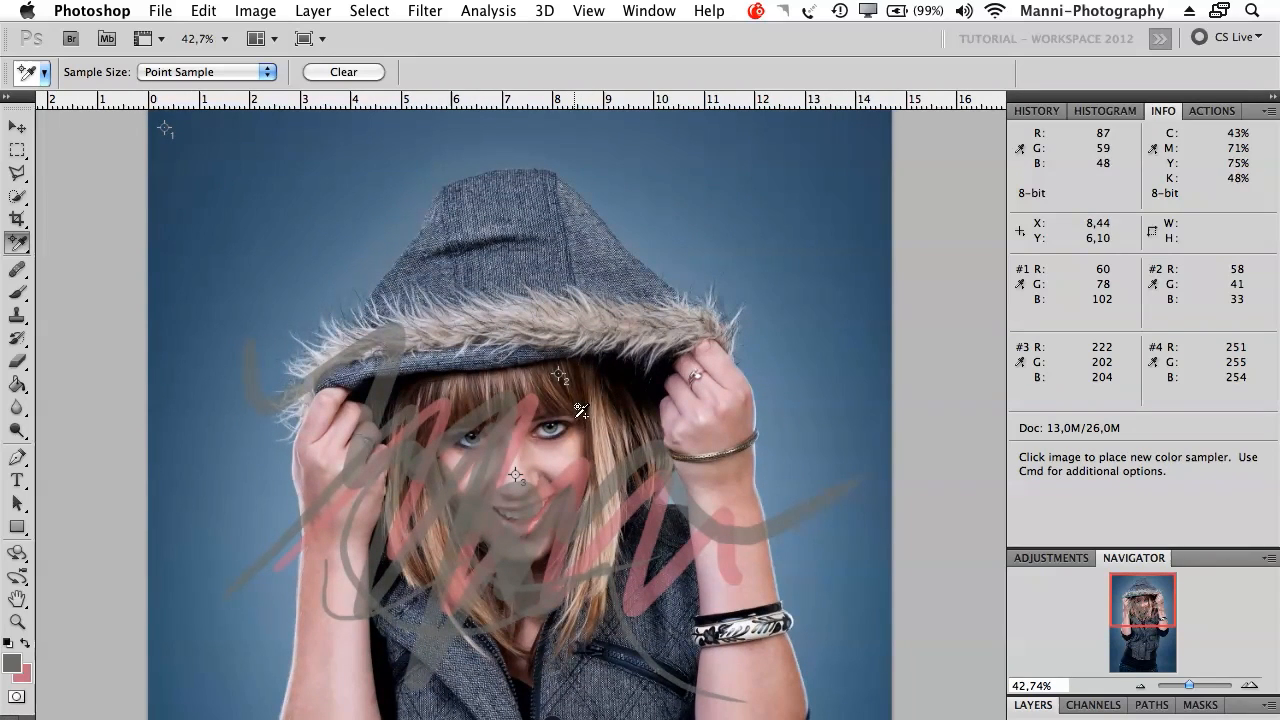
mouse_move(517, 443)
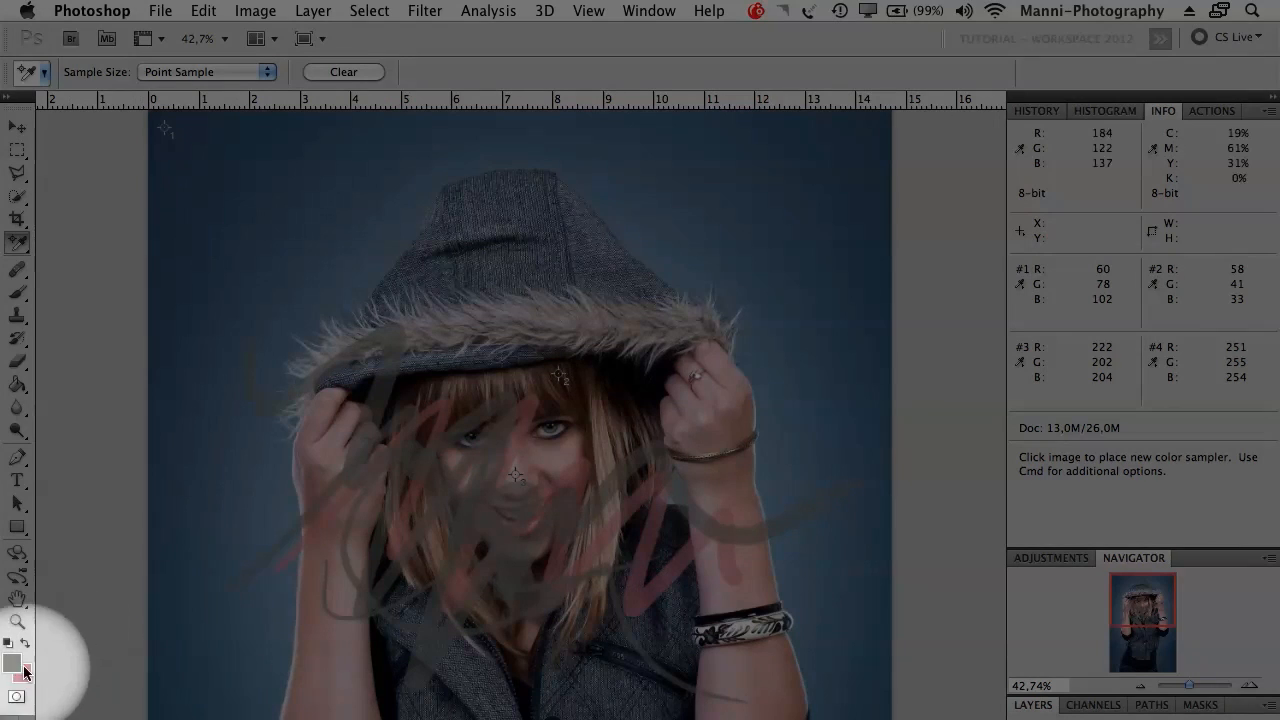
left_click(13, 662)
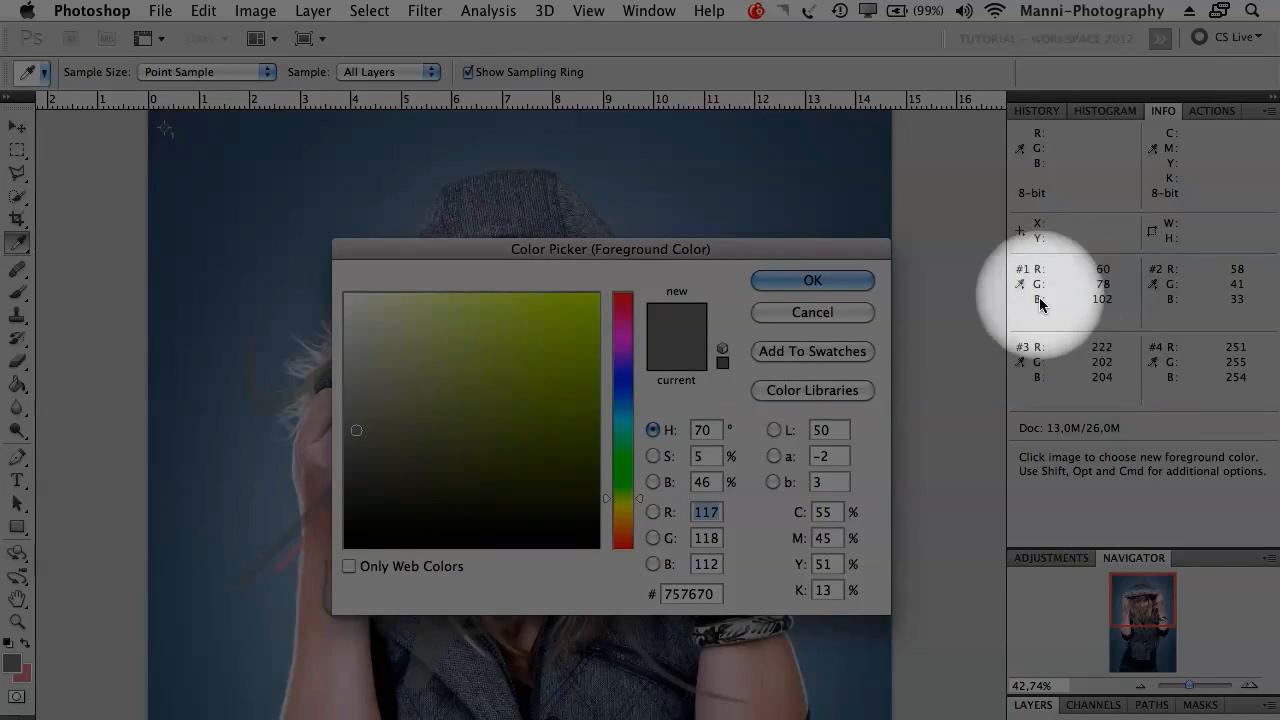
mouse_move(683, 557)
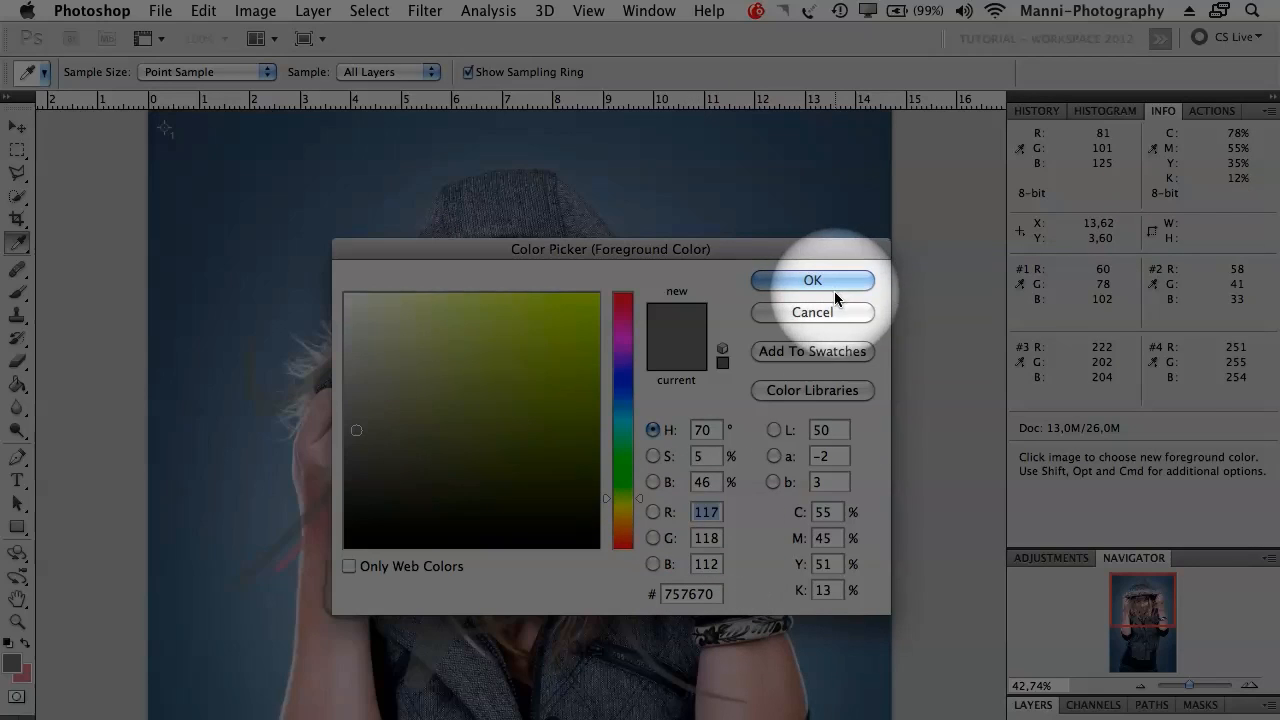
left_click(812, 280)
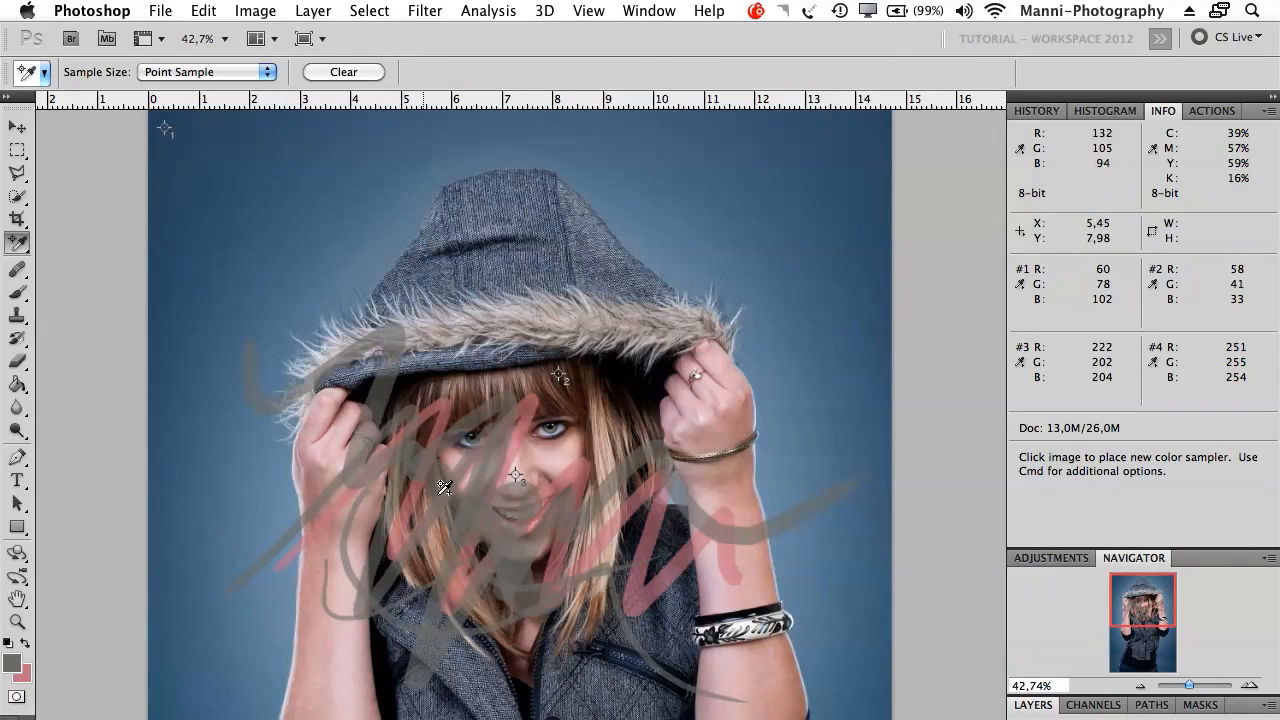
- Add a Solid Color fill layer, Color Fill 1, in grey 757670
left_click(313, 11)
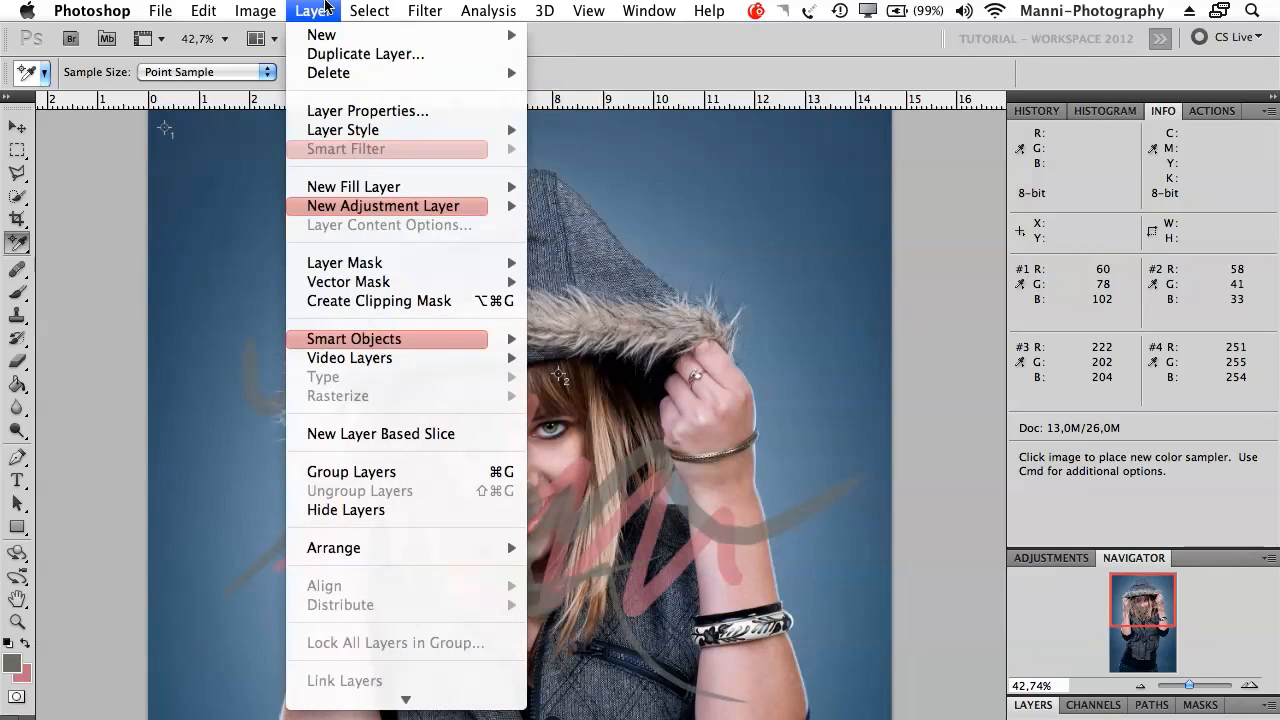
mouse_move(353, 186)
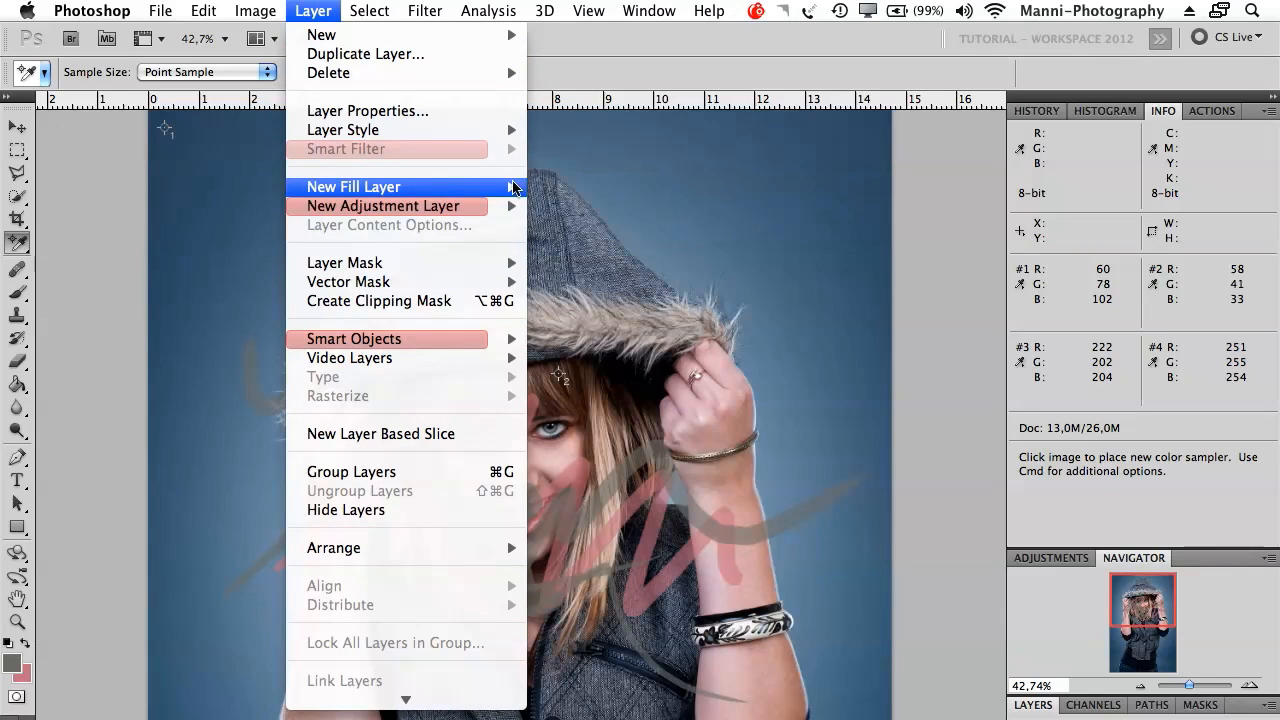
left_click(354, 186)
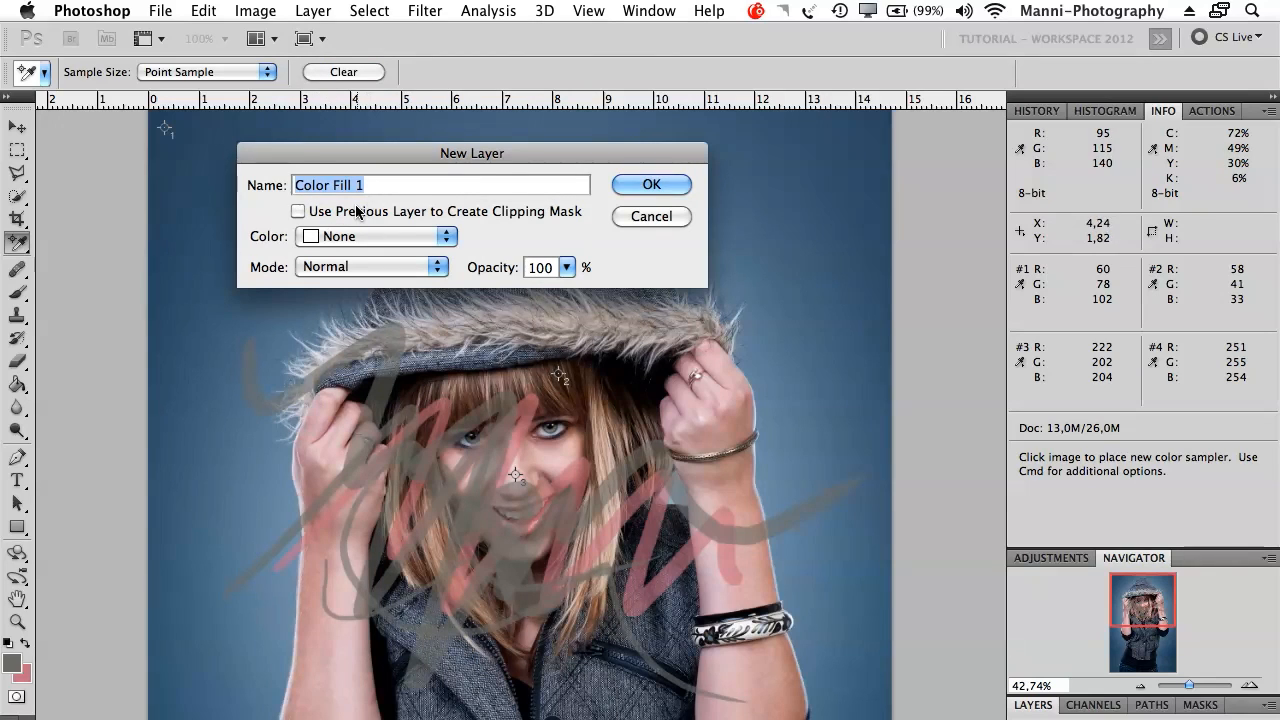
left_click(650, 184)
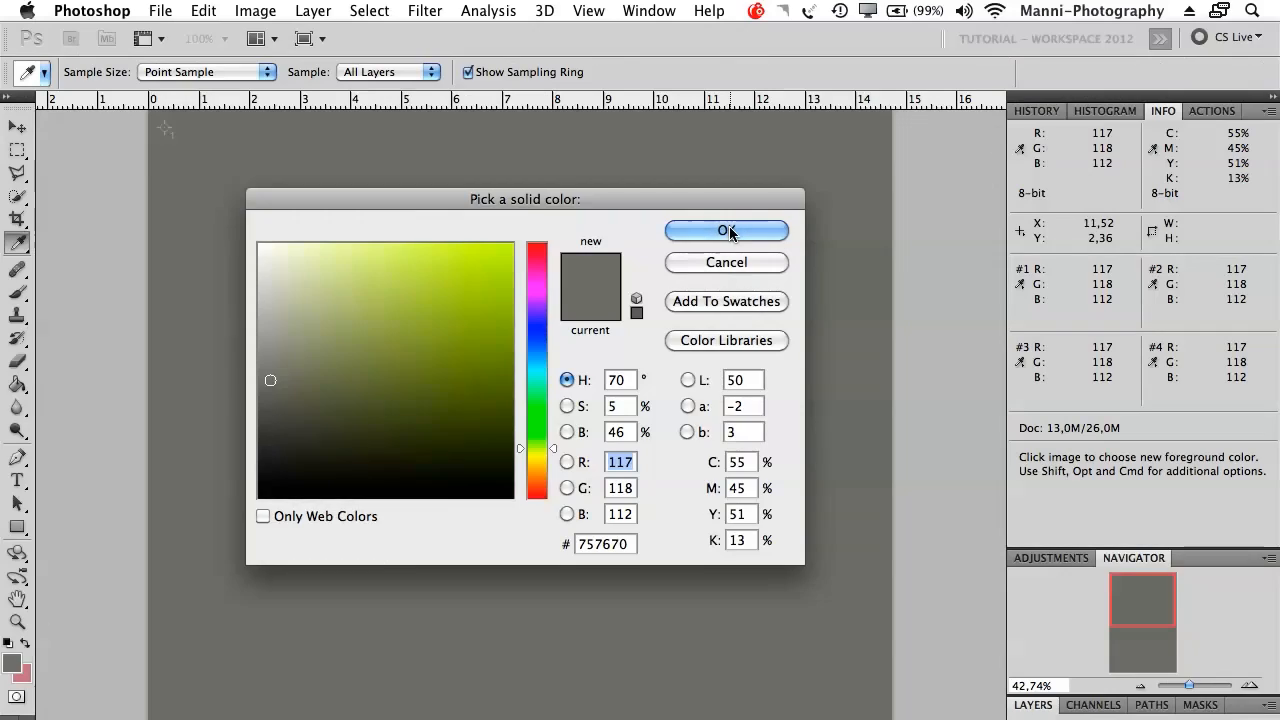
left_click(726, 231)
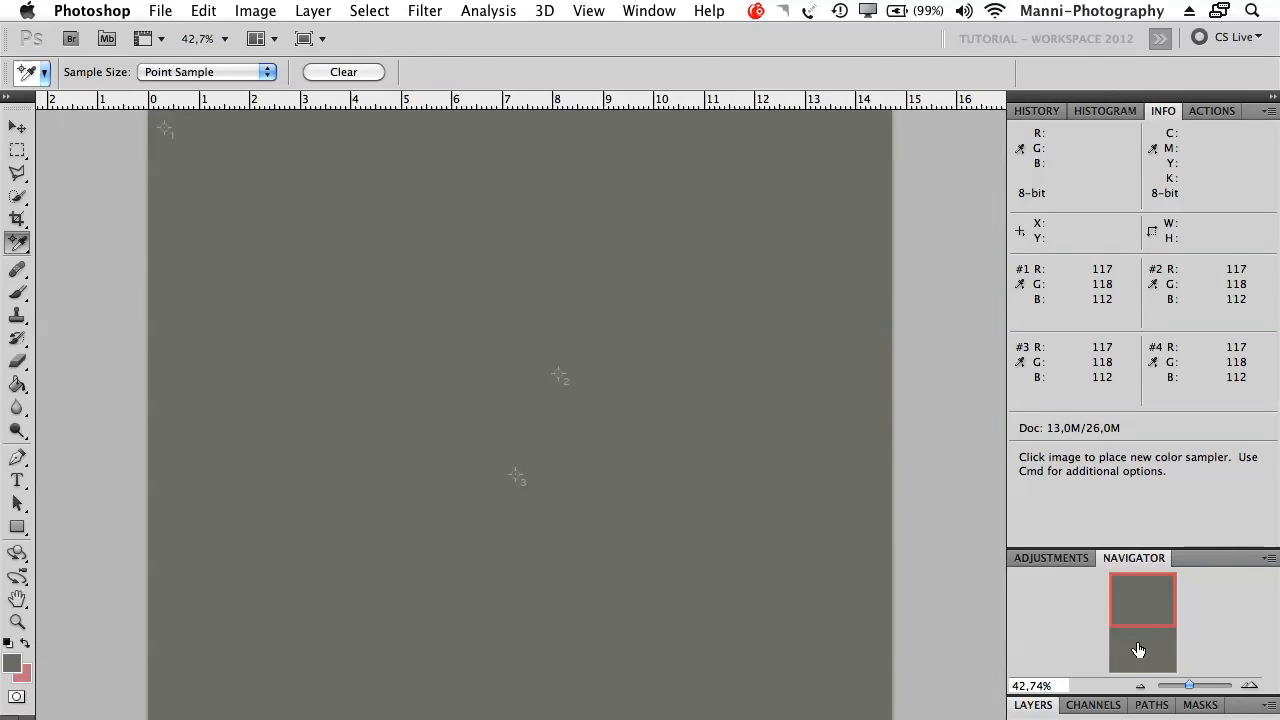
mouse_move(572, 469)
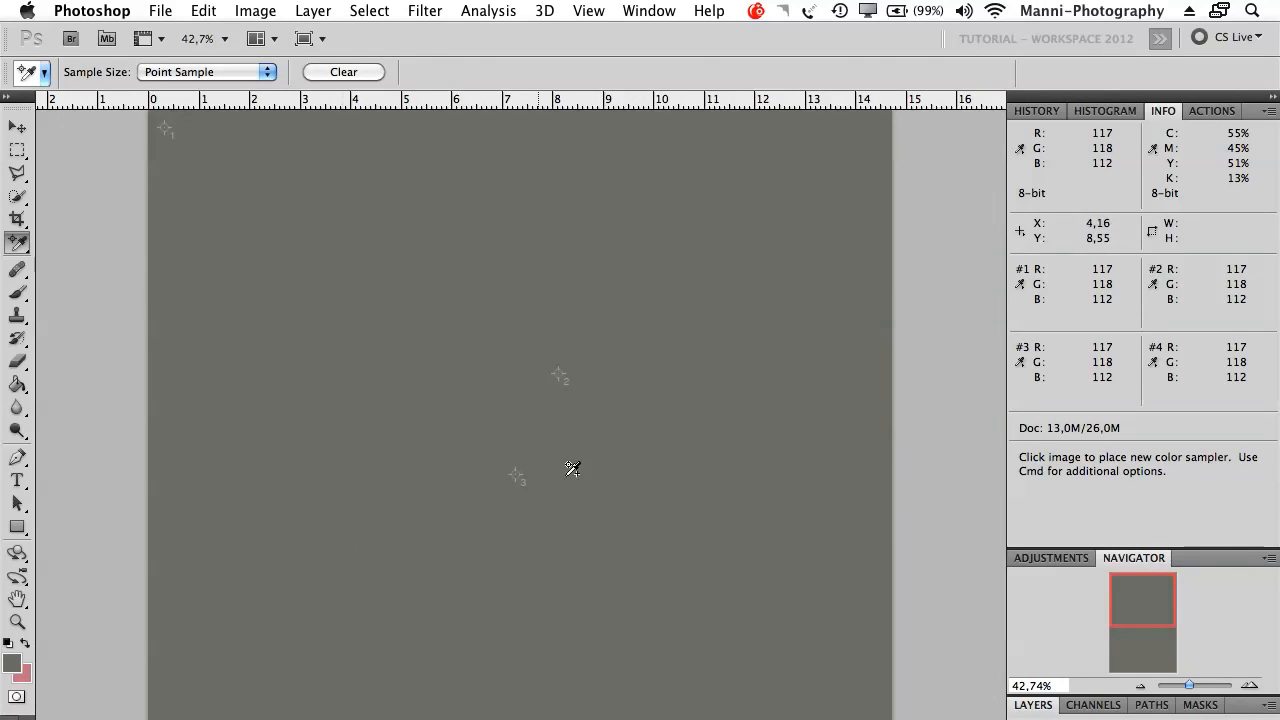
mouse_move(350, 233)
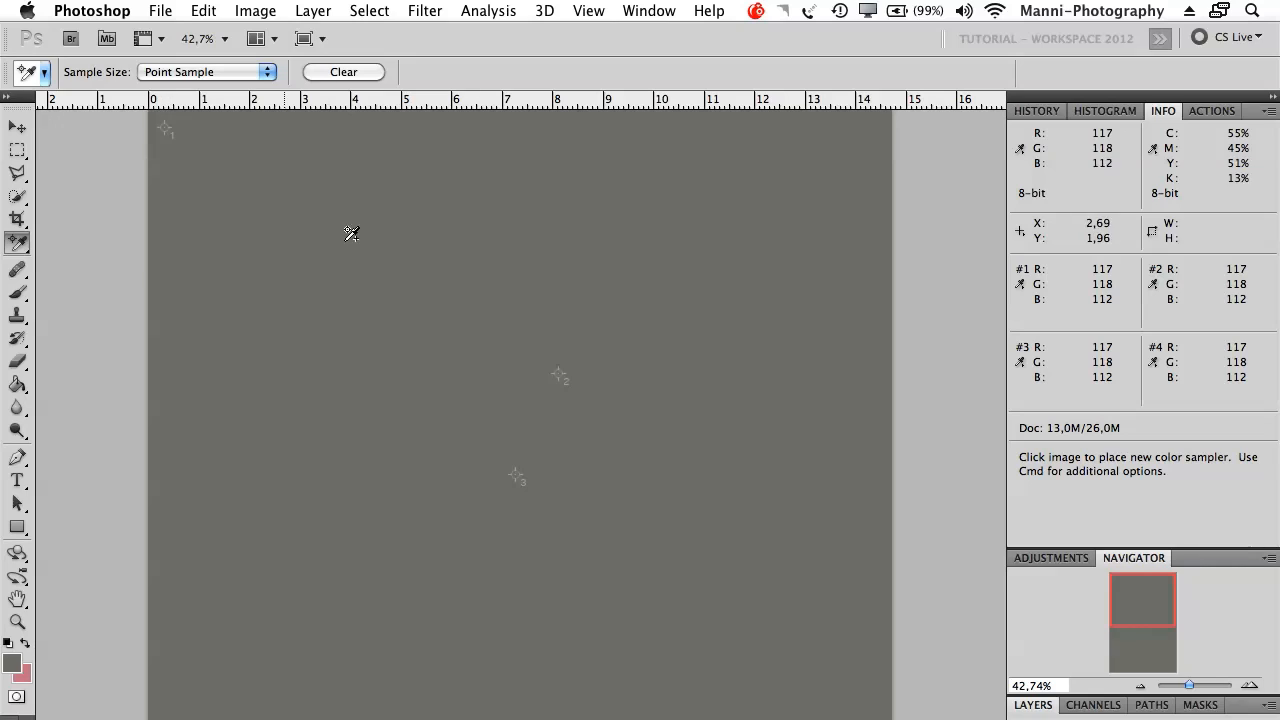
mouse_move(565, 395)
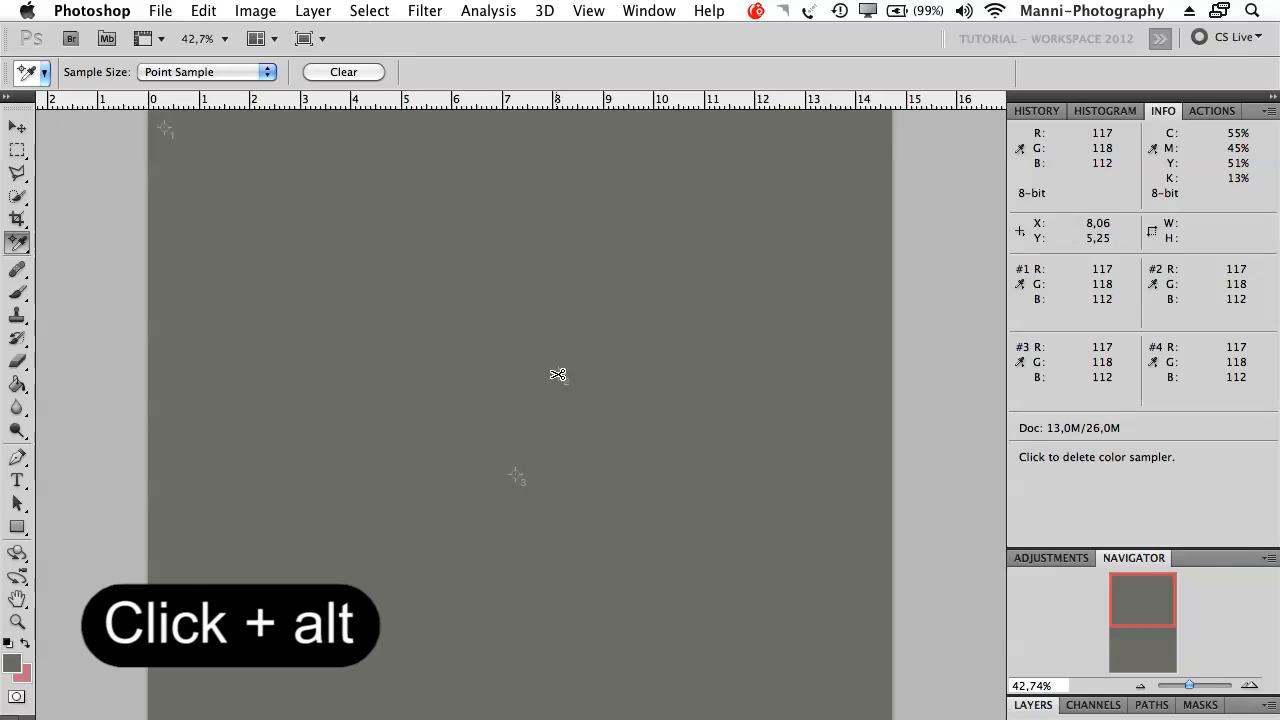
- Delete the colour sampler from the image, then view the History and Layers panels
left_click(520, 474)
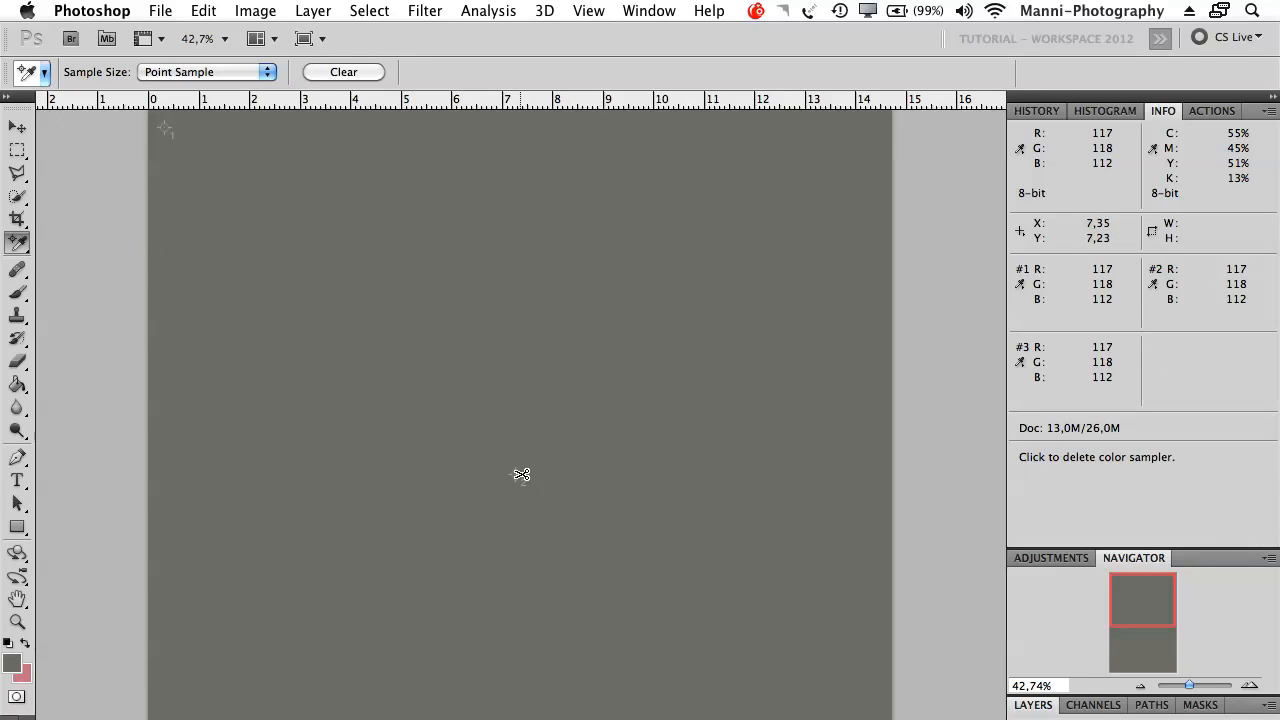
mouse_move(163, 134)
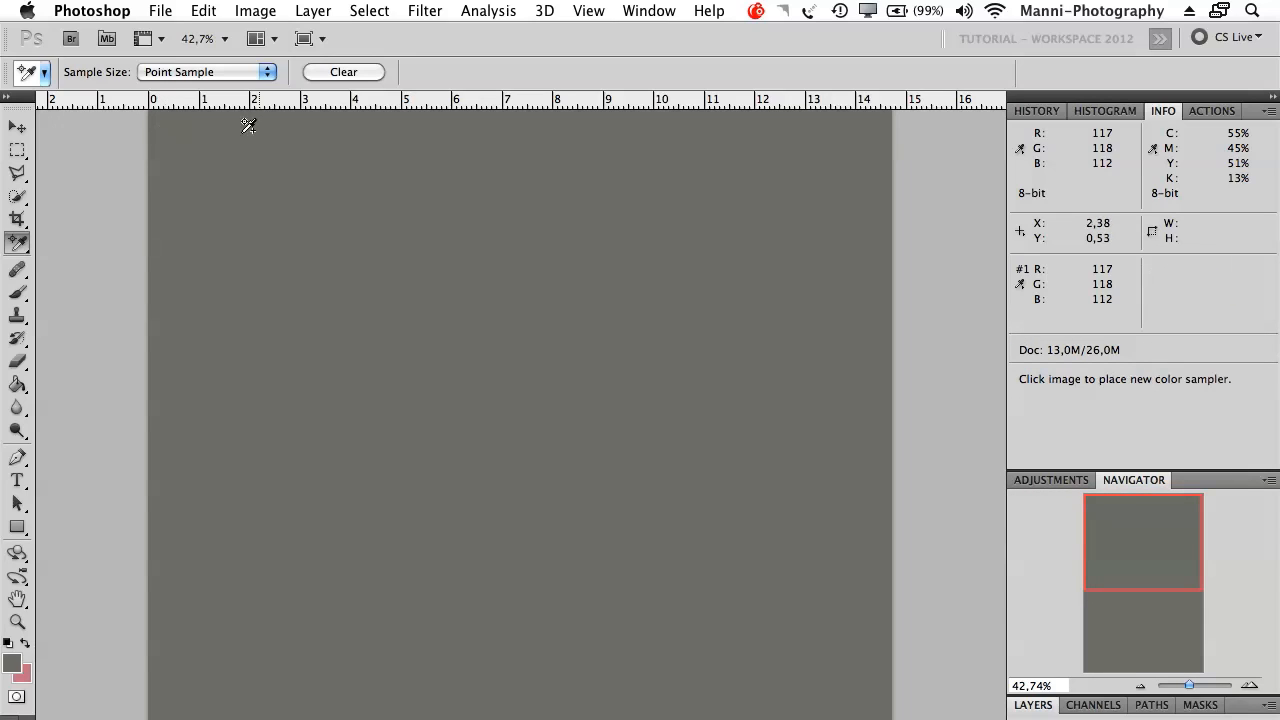
mouse_move(1220, 365)
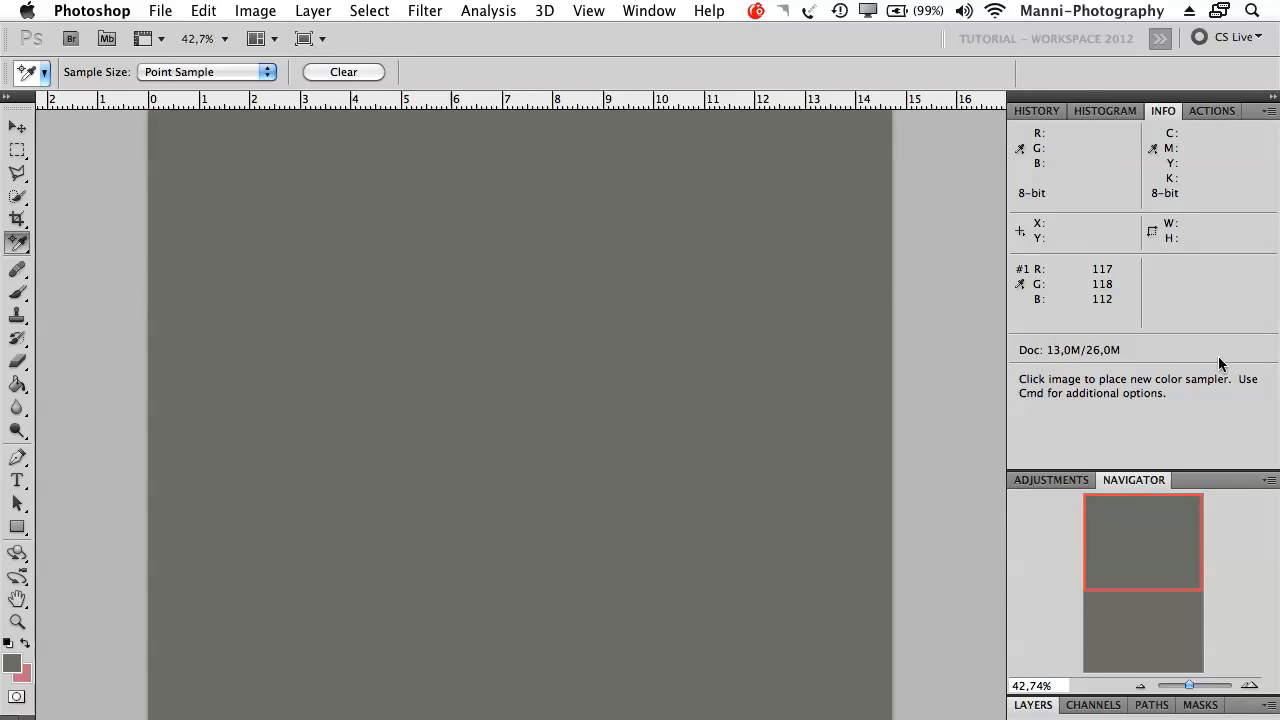
left_click(1036, 110)
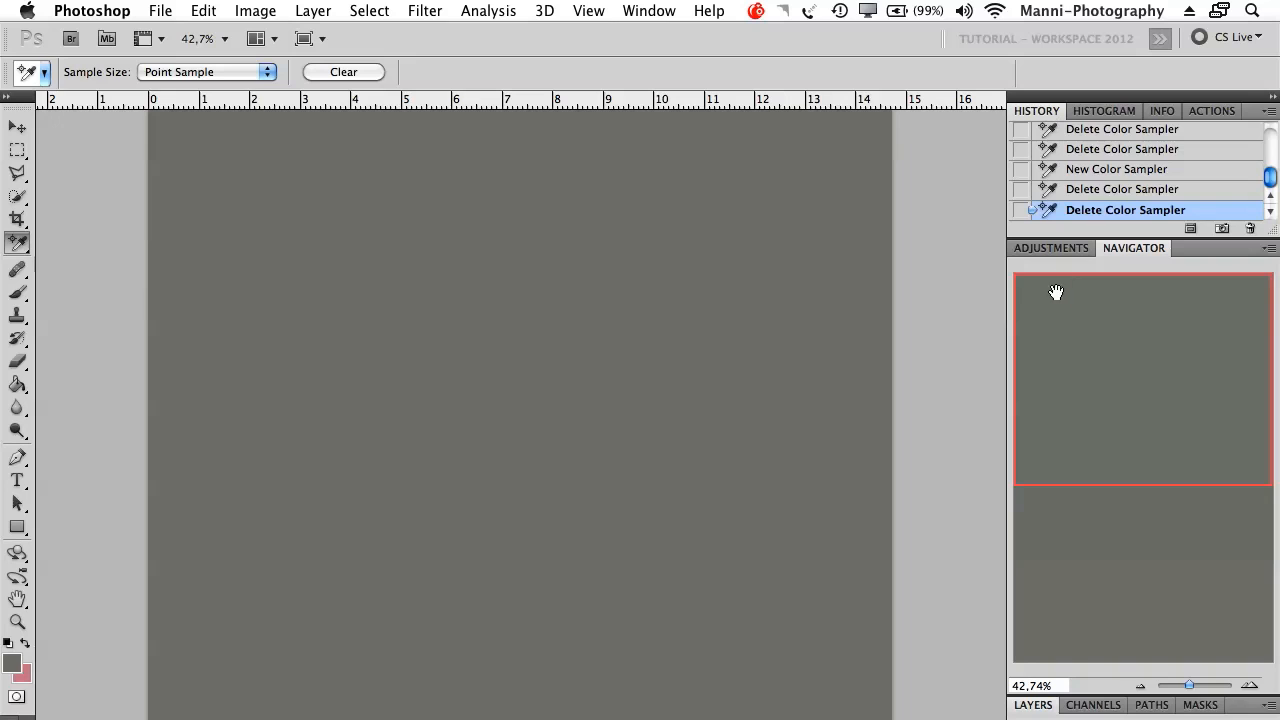
left_click(1033, 704)
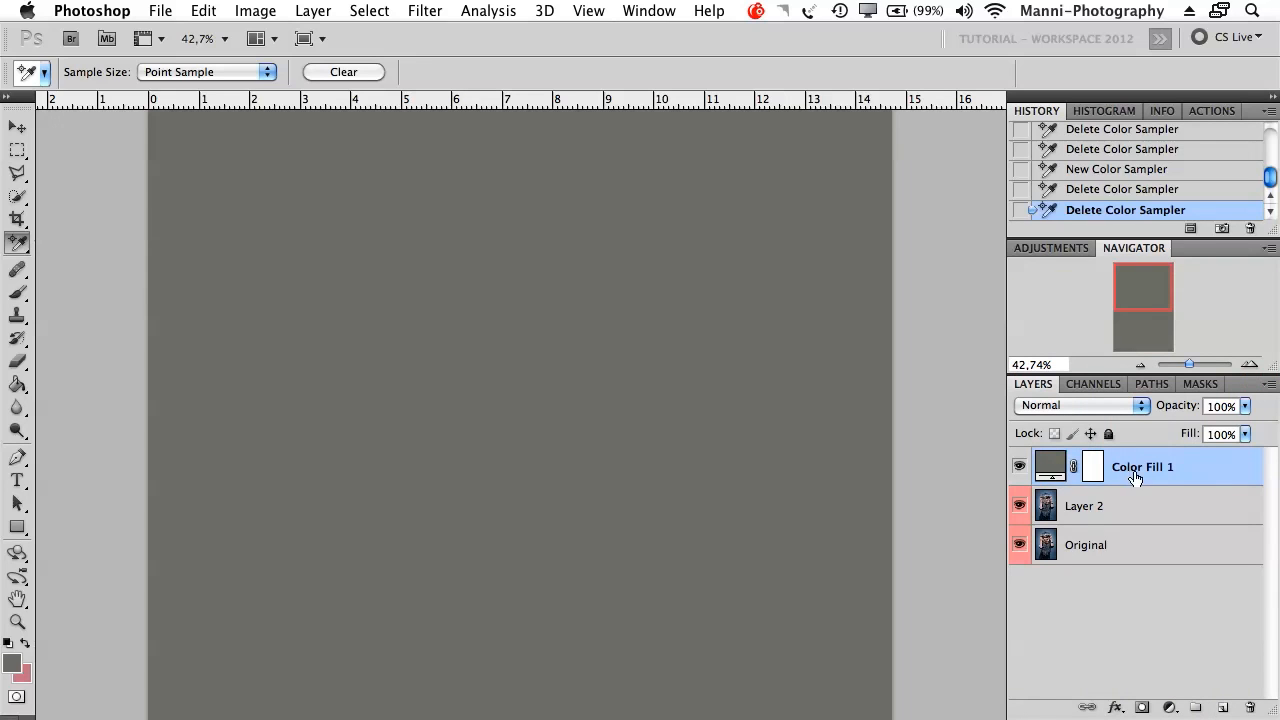